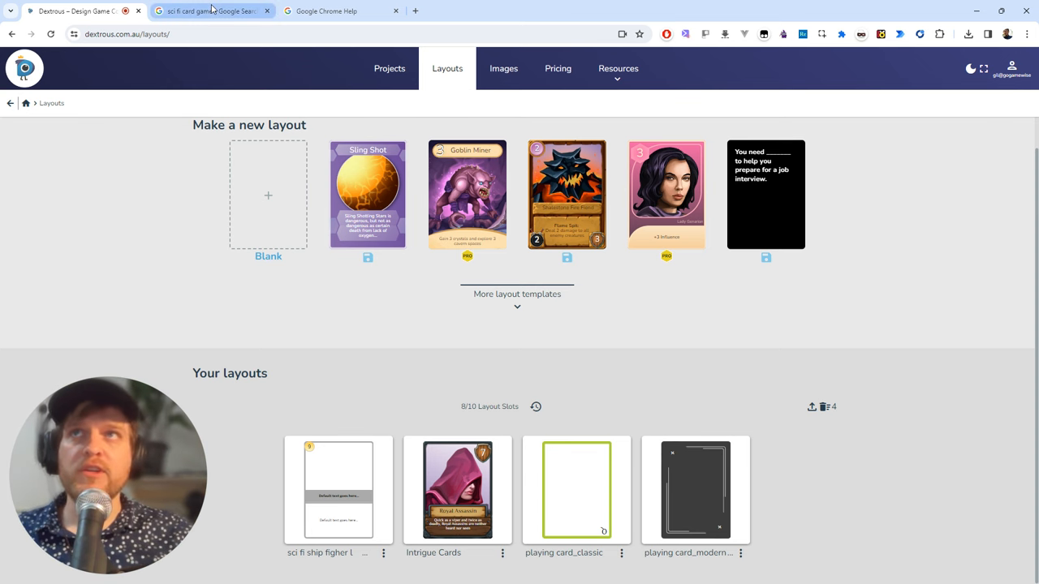
Step: View the Google image results for 'sci fi card game' as reference
left_click(213, 11)
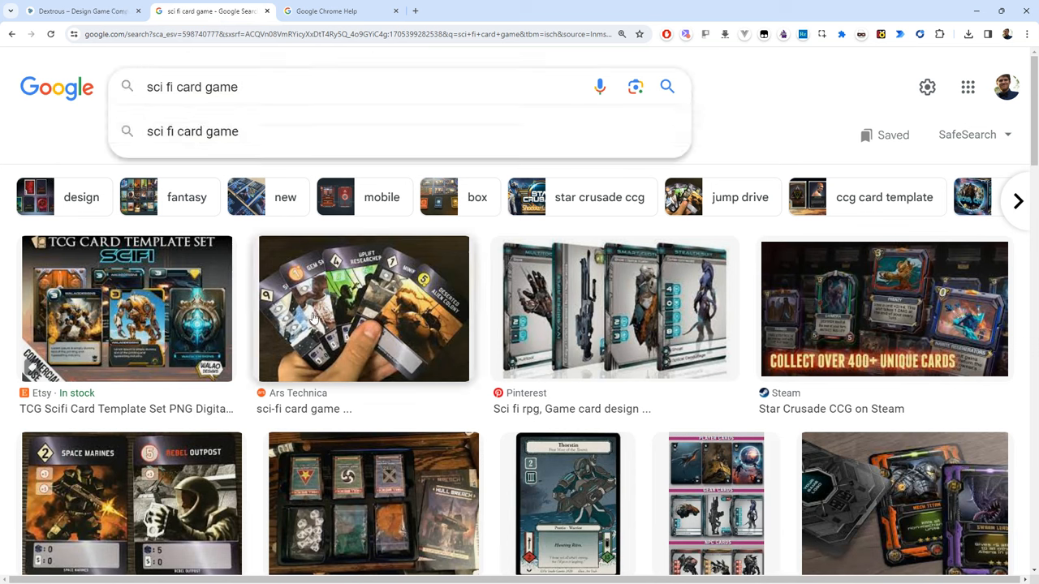
mouse_move(755, 404)
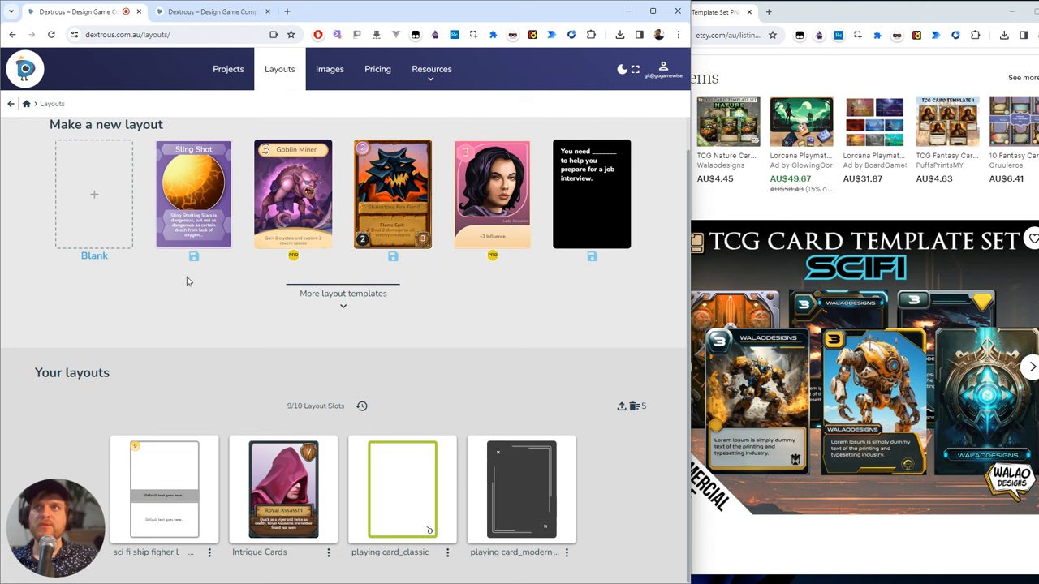
mouse_move(220, 341)
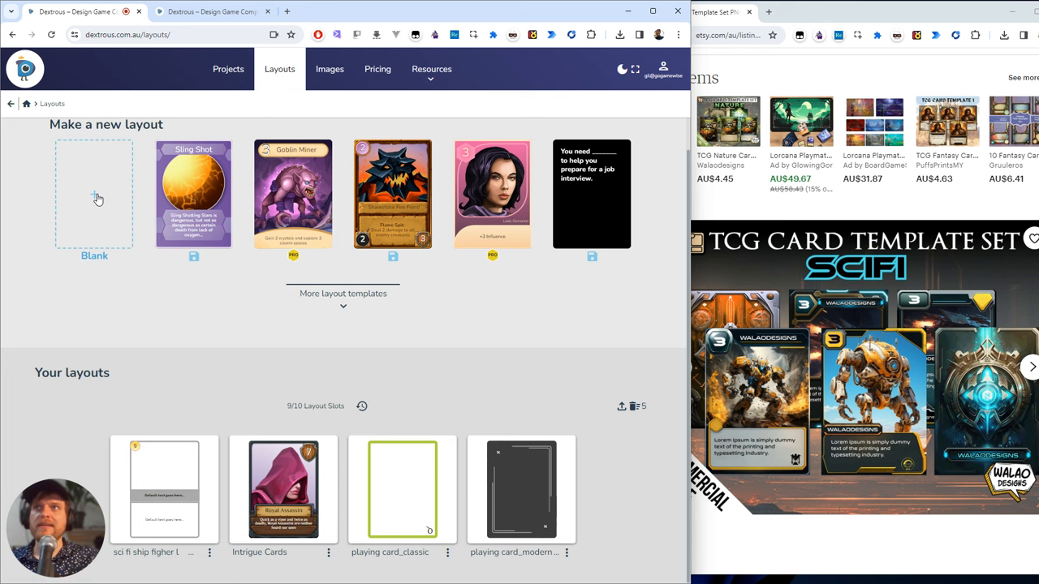
Step: Start a new layout from the Blank card template
left_click(94, 195)
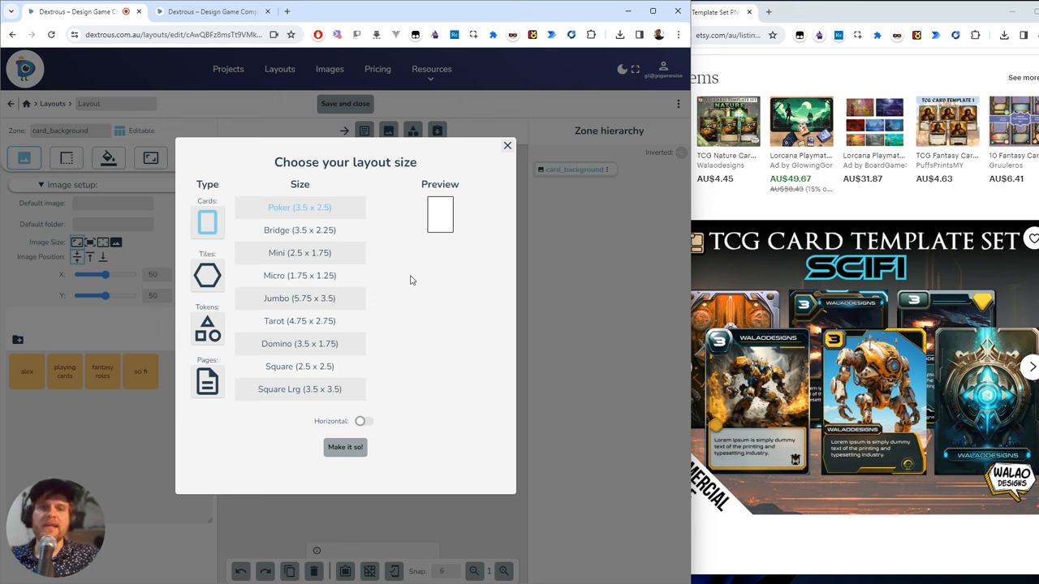
mouse_move(233, 340)
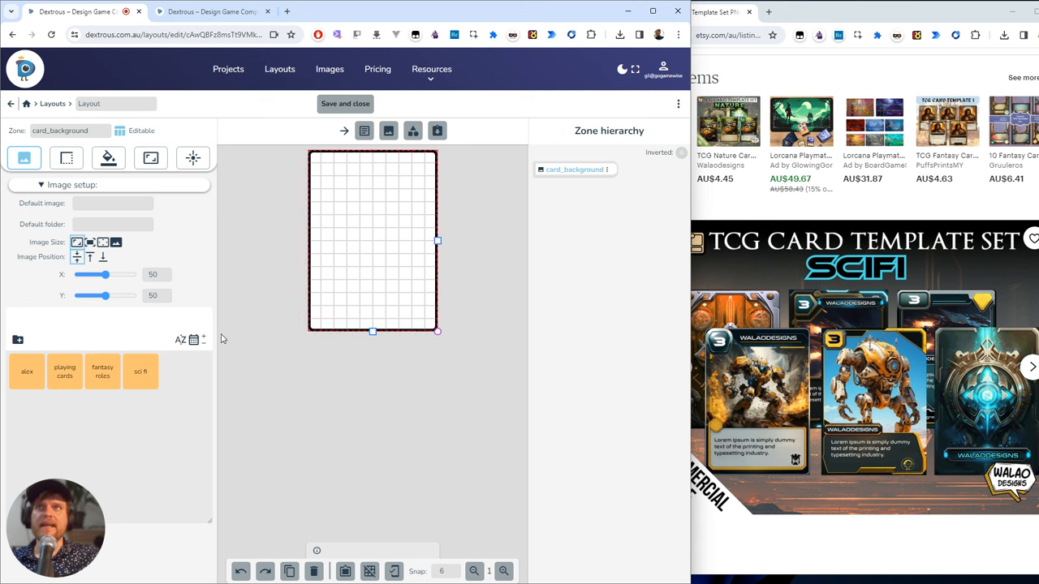
mouse_move(413, 200)
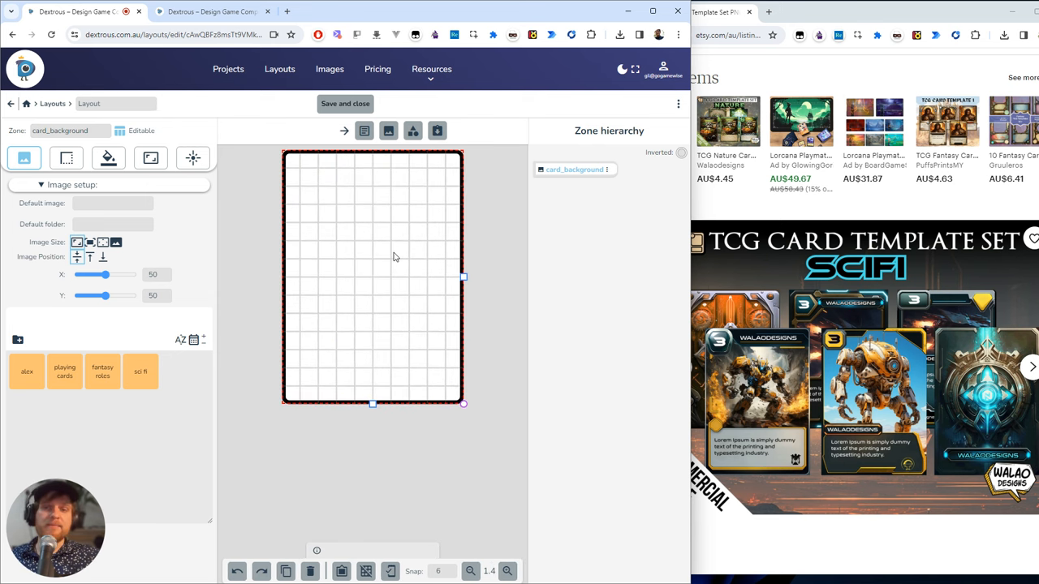
mouse_move(353, 285)
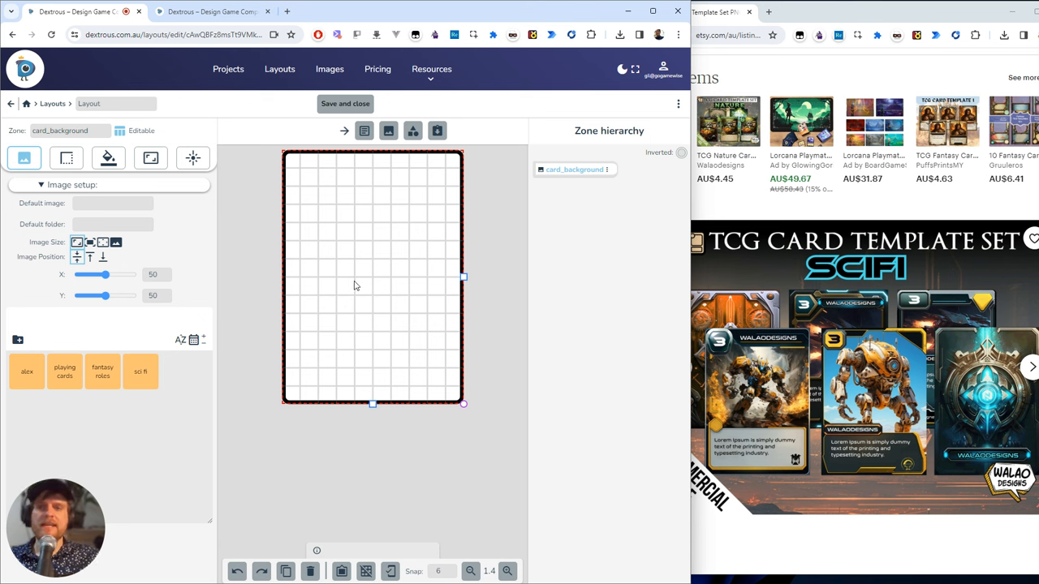
mouse_move(418, 303)
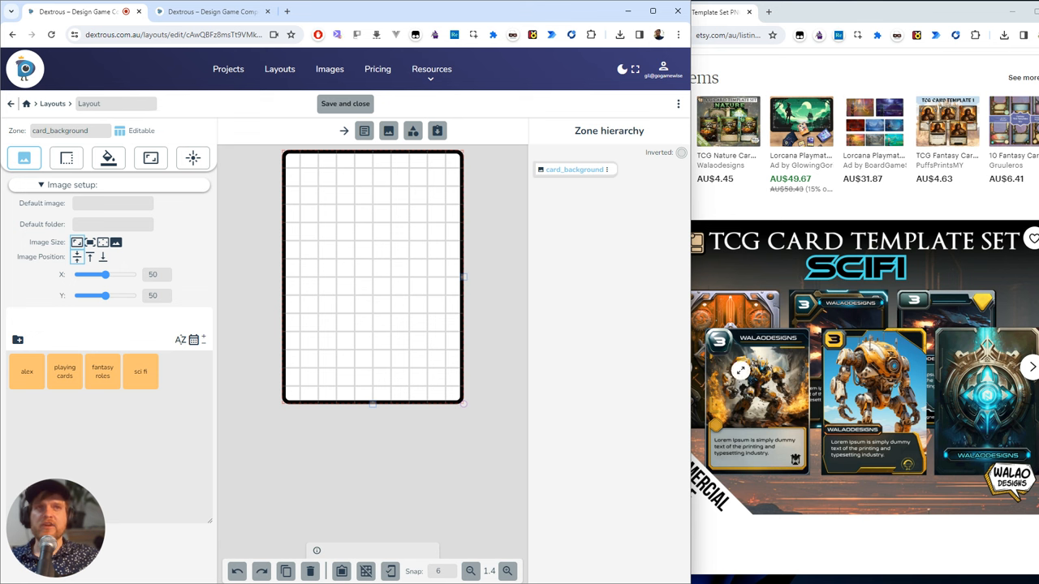
left_click(365, 233)
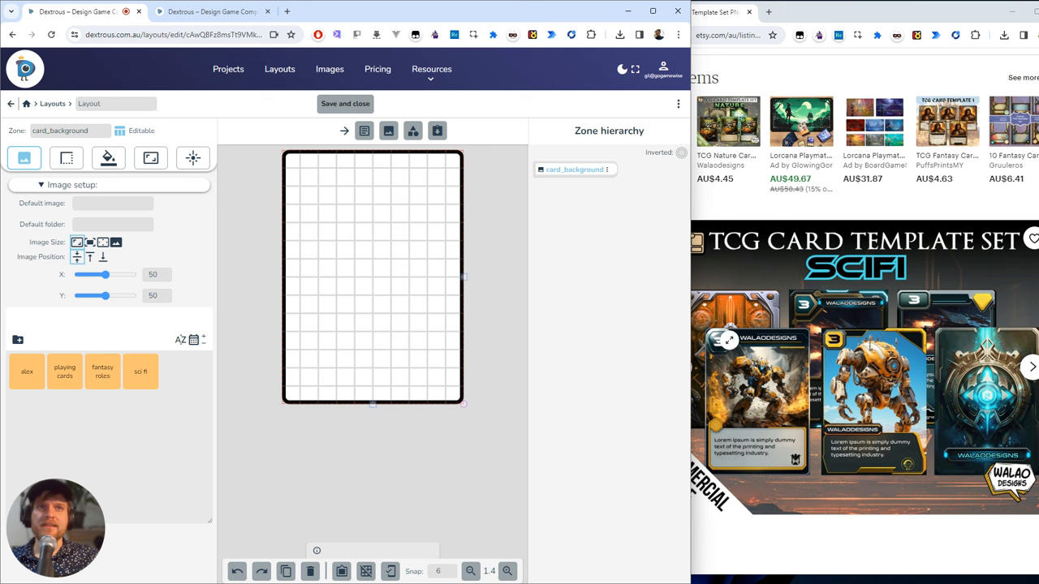
mouse_move(755, 453)
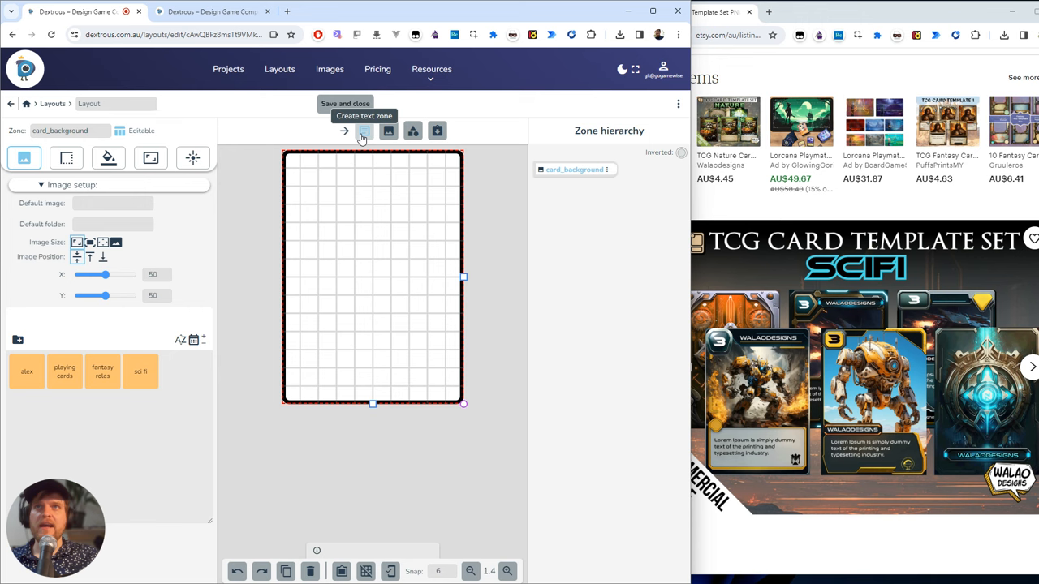
Step: Add a text zone in the top-left corner reading '3' at font size 25 in Orbitron
left_click(363, 131)
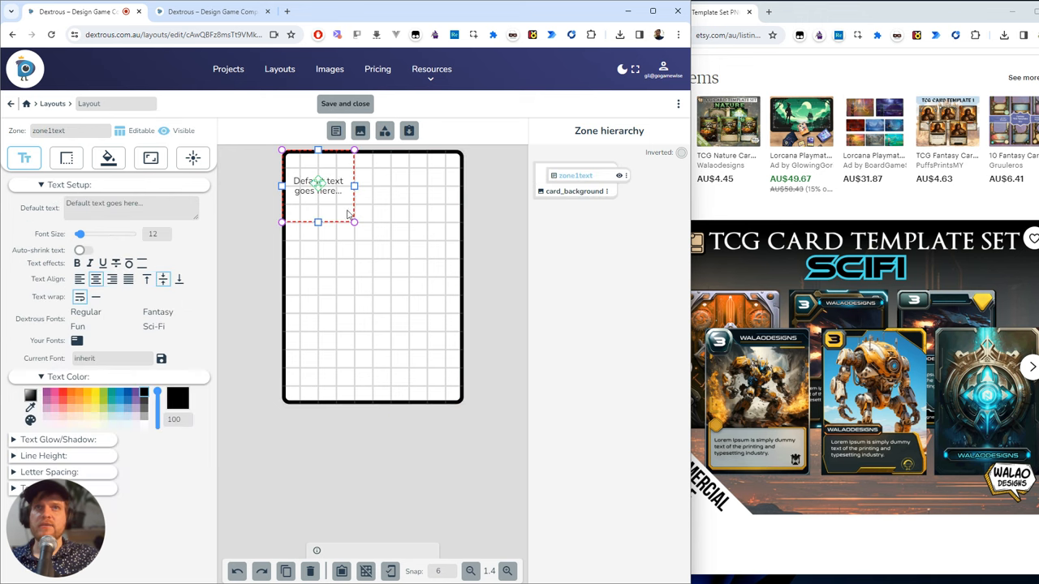
left_click_drag(317, 185, 394, 231)
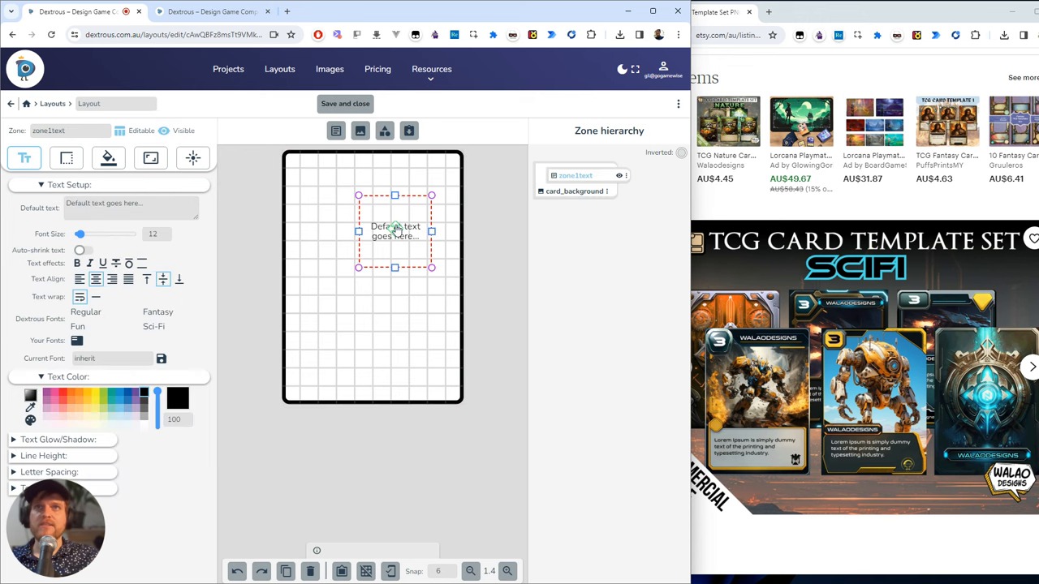
left_click_drag(395, 232, 316, 191)
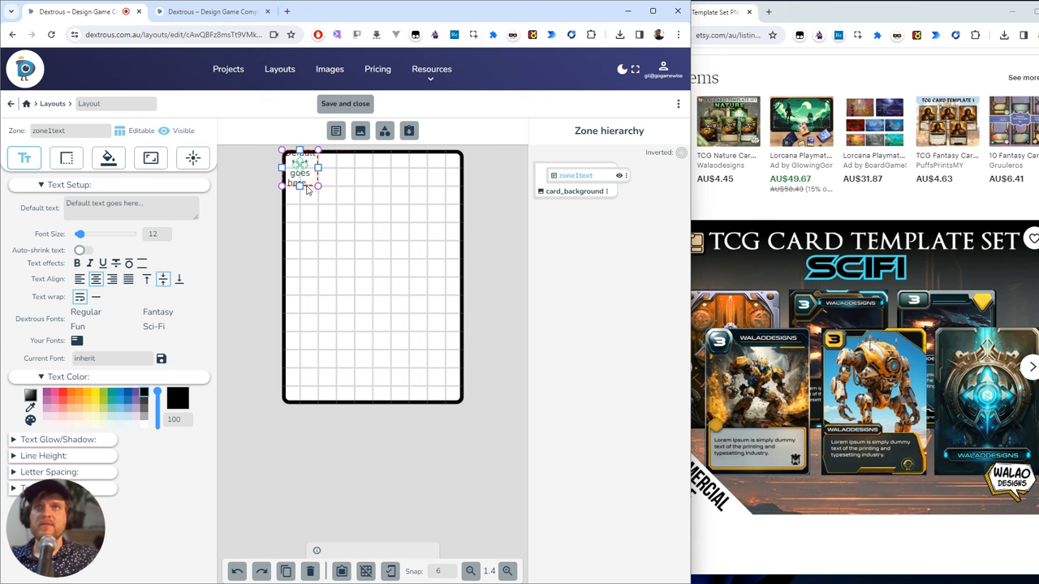
left_click(130, 208)
type("3")
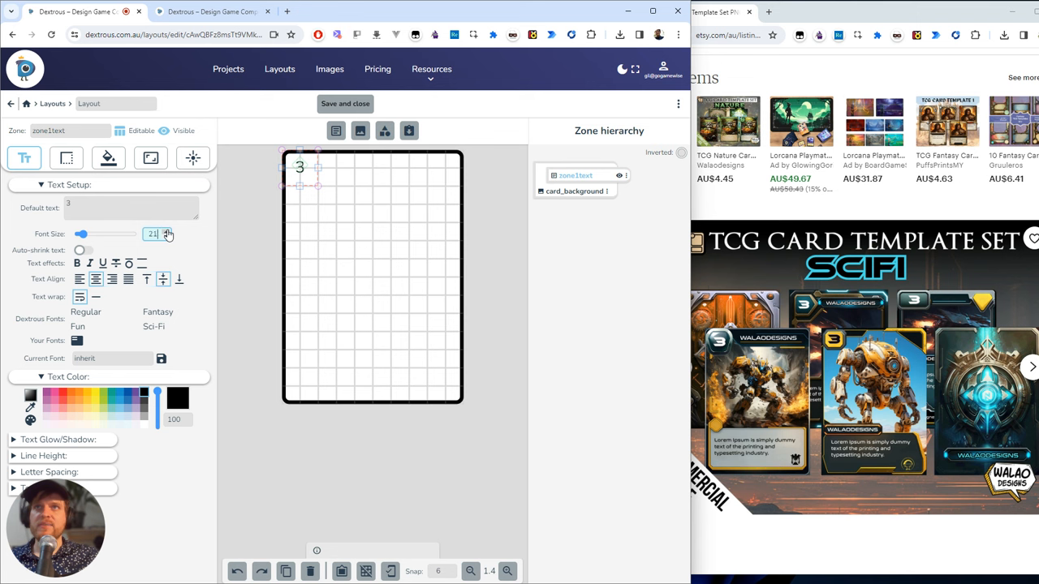
left_click(168, 231)
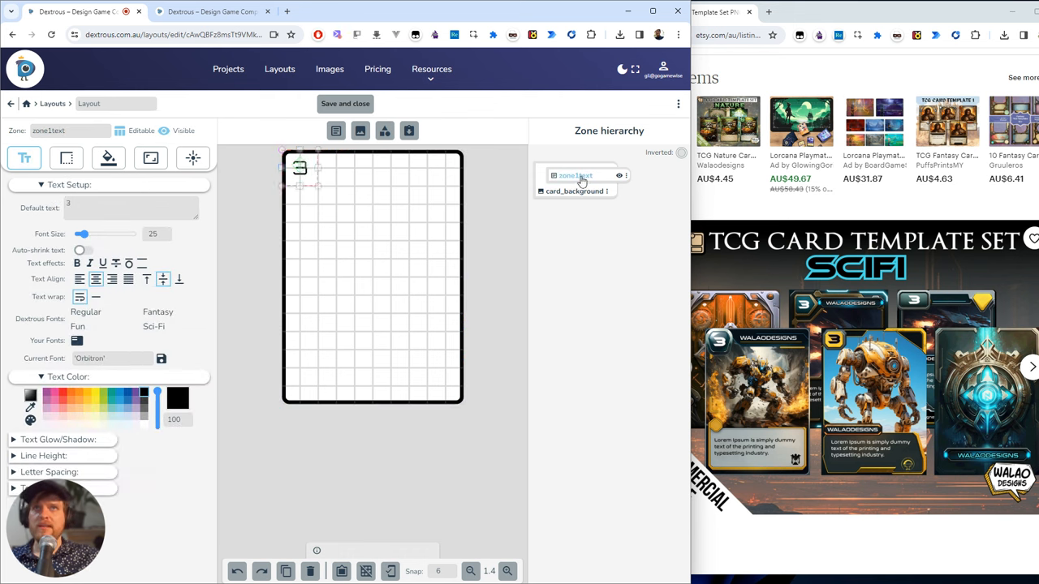
Step: Rename the number zone 'power' and place copies at the top centre and near the bottom
double_click(576, 175)
type("power")
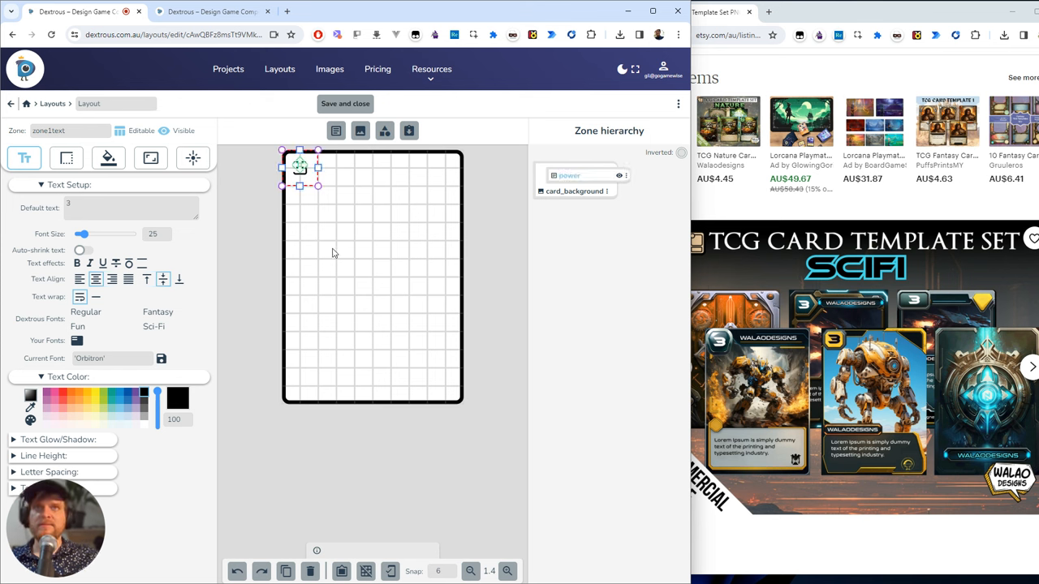
mouse_move(397, 193)
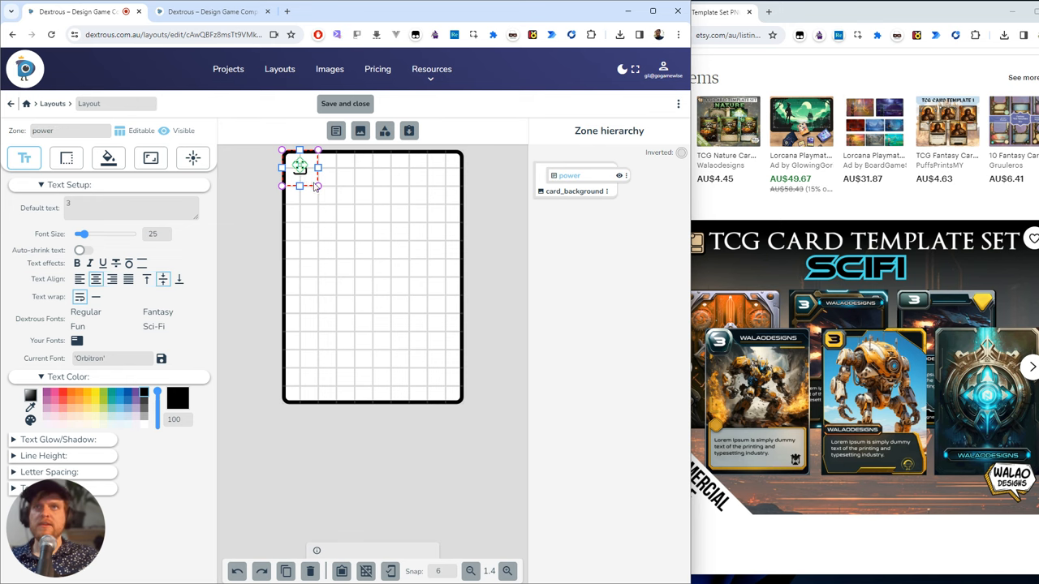
left_click_drag(300, 166, 363, 177)
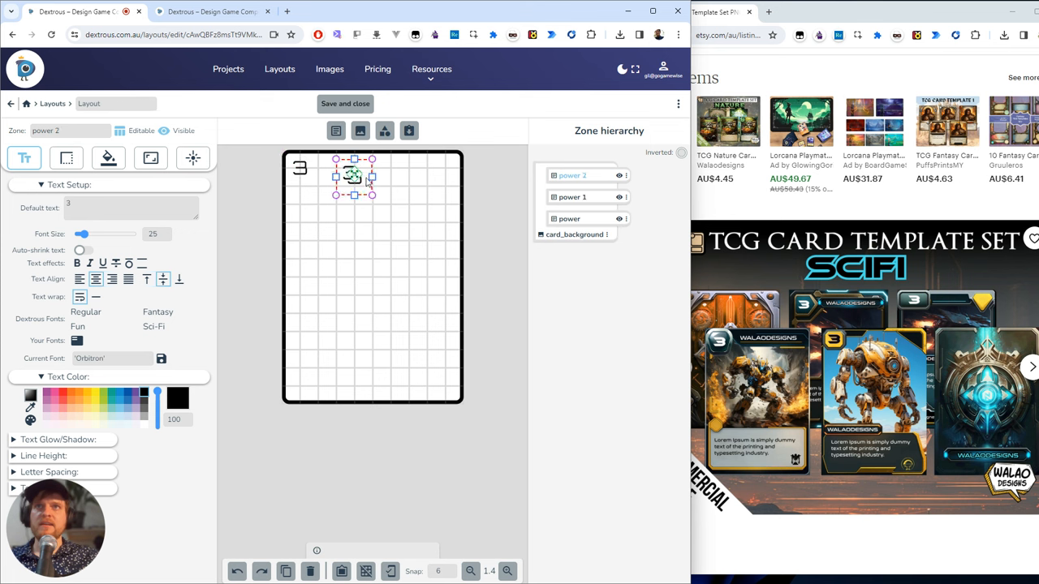
left_click_drag(353, 176, 318, 349)
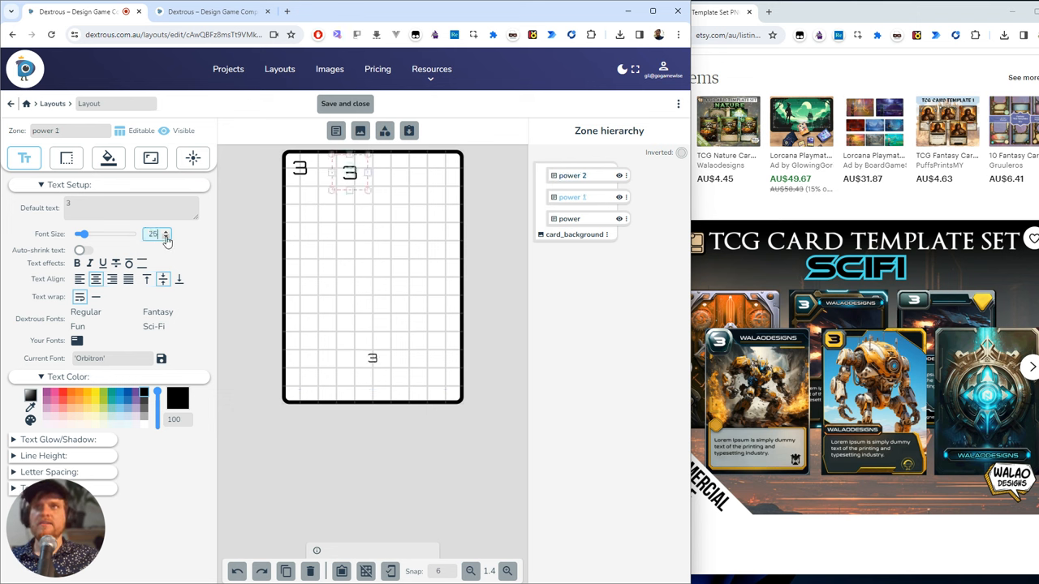
Step: Reduce the font size of the 'power 1' and 'power 2' numbers
left_click(165, 238)
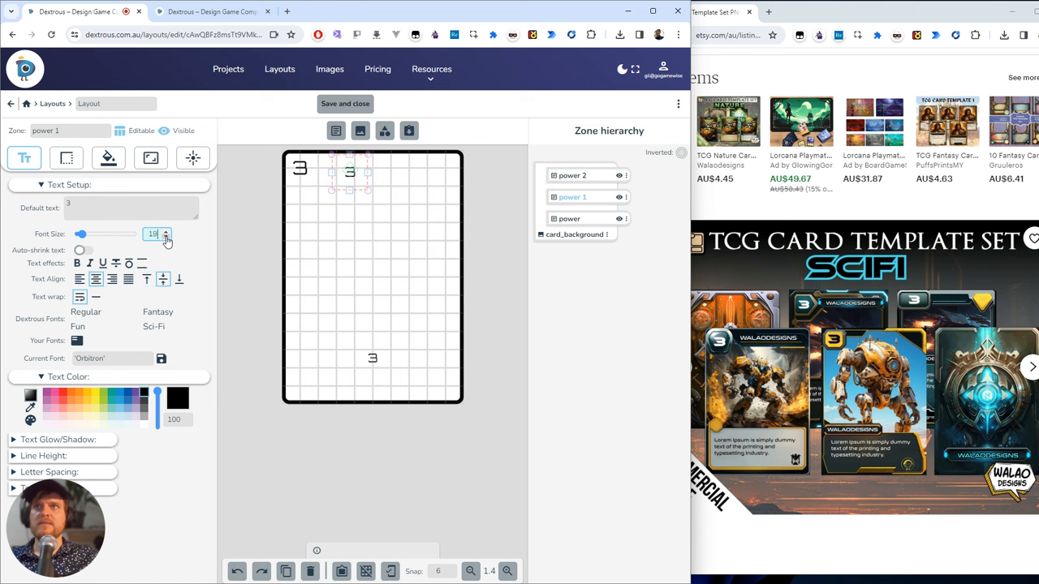
left_click(166, 238)
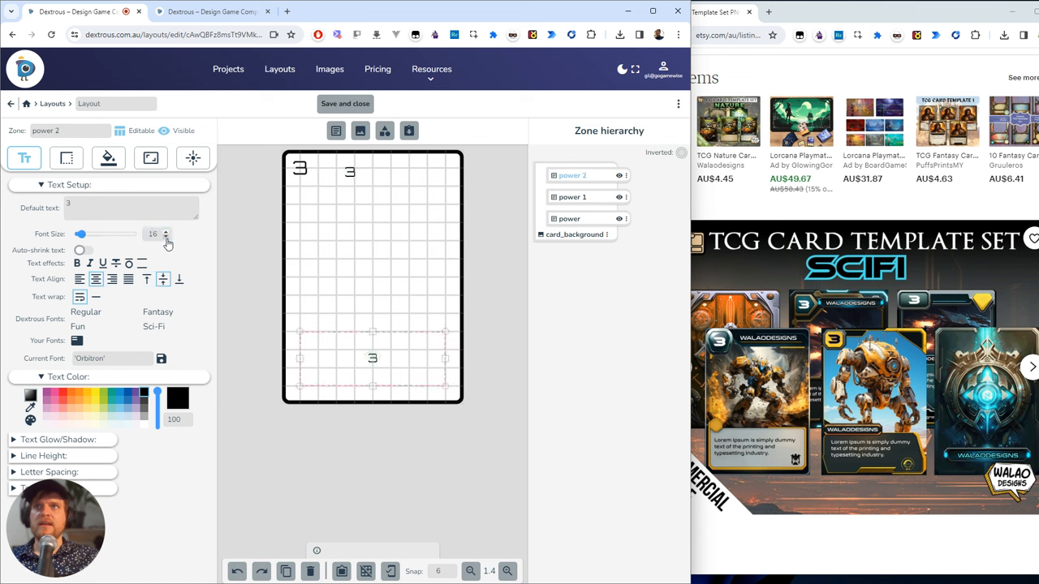
left_click(166, 238)
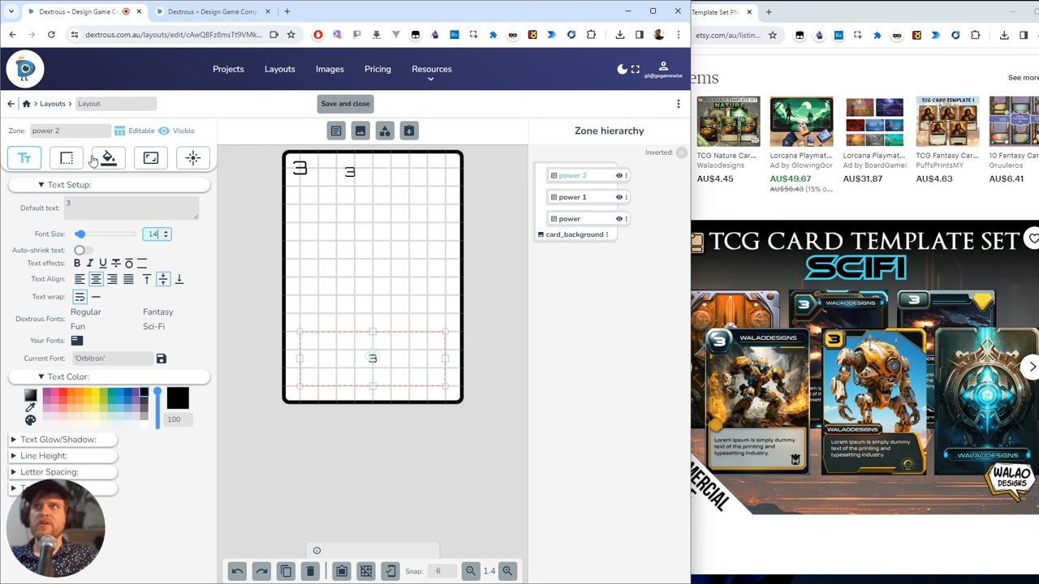
Step: Give the 'power 2' zone a radial grey-to-white background gradient
left_click(108, 157)
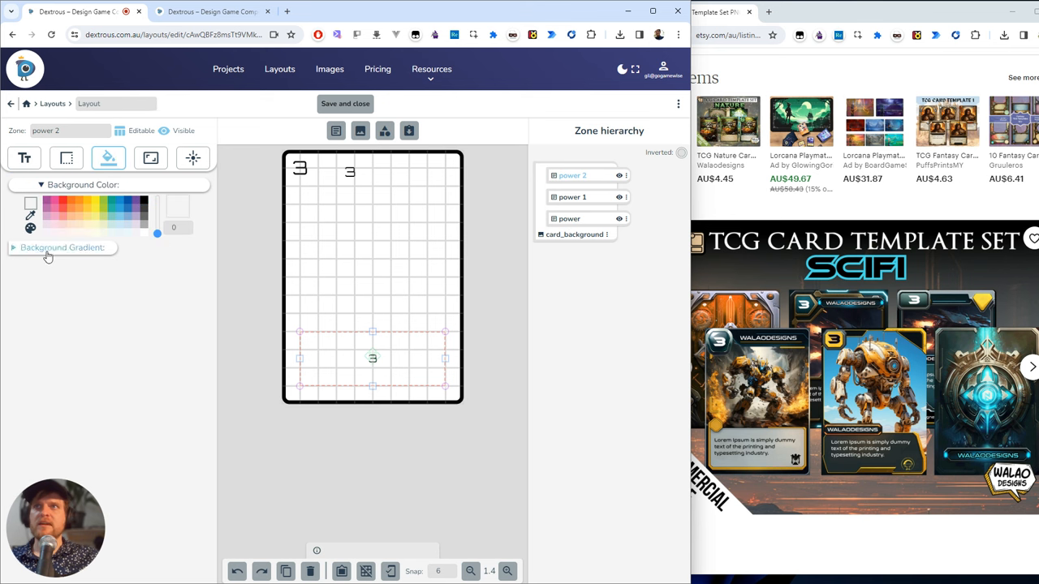
left_click(63, 247)
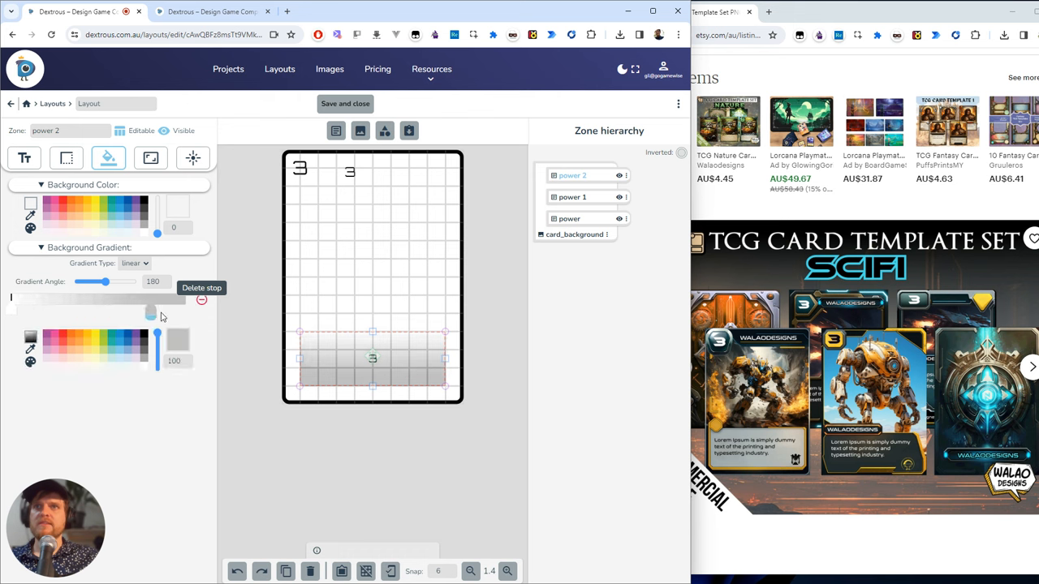
left_click(135, 263)
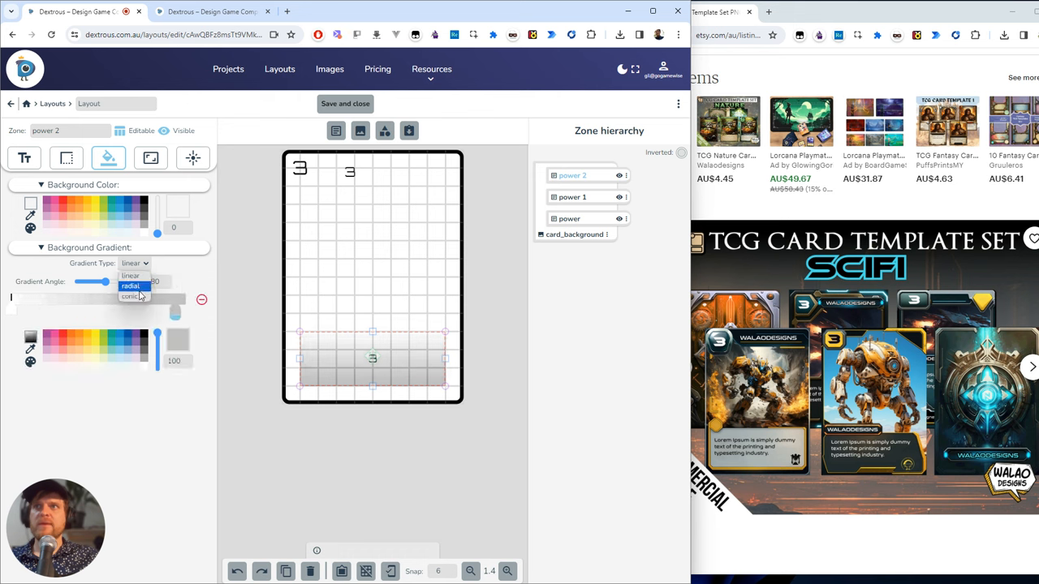
left_click(130, 286)
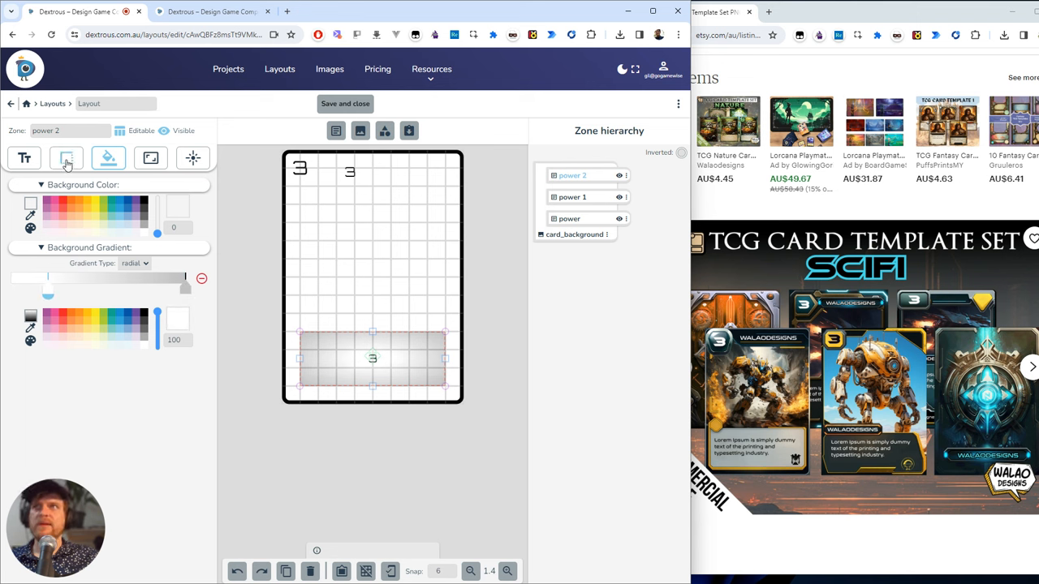
Step: Give 'power 2' a solid yellow border with all corners rounded to 14, adjusting individual corners
left_click(65, 158)
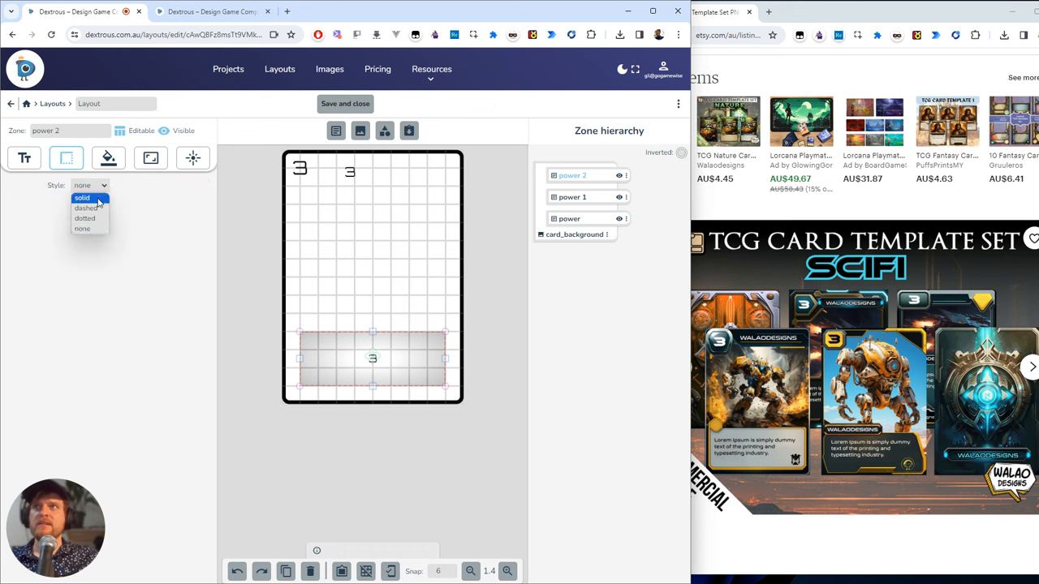
left_click(82, 198)
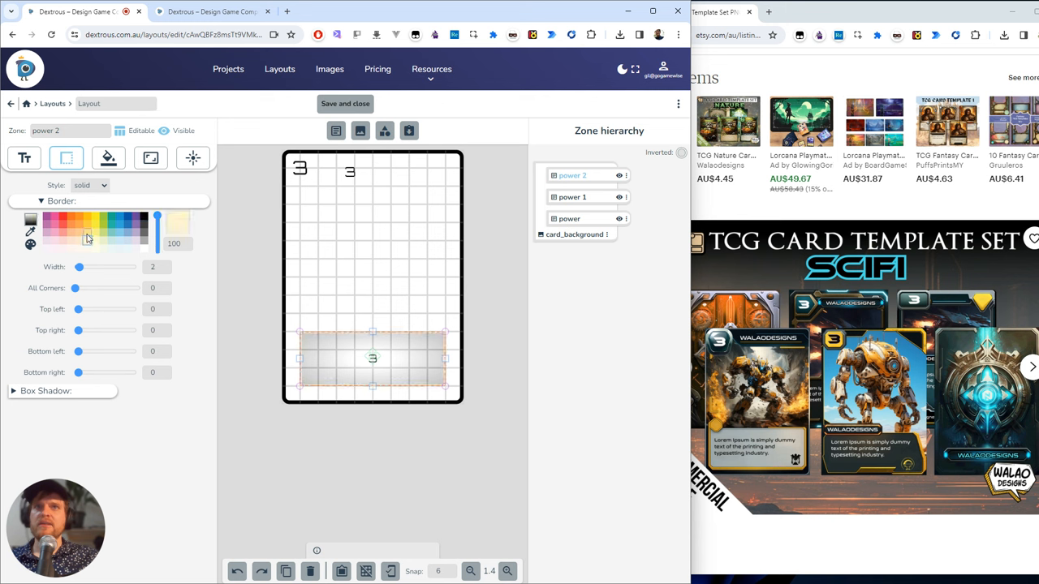
left_click(166, 285)
type("20")
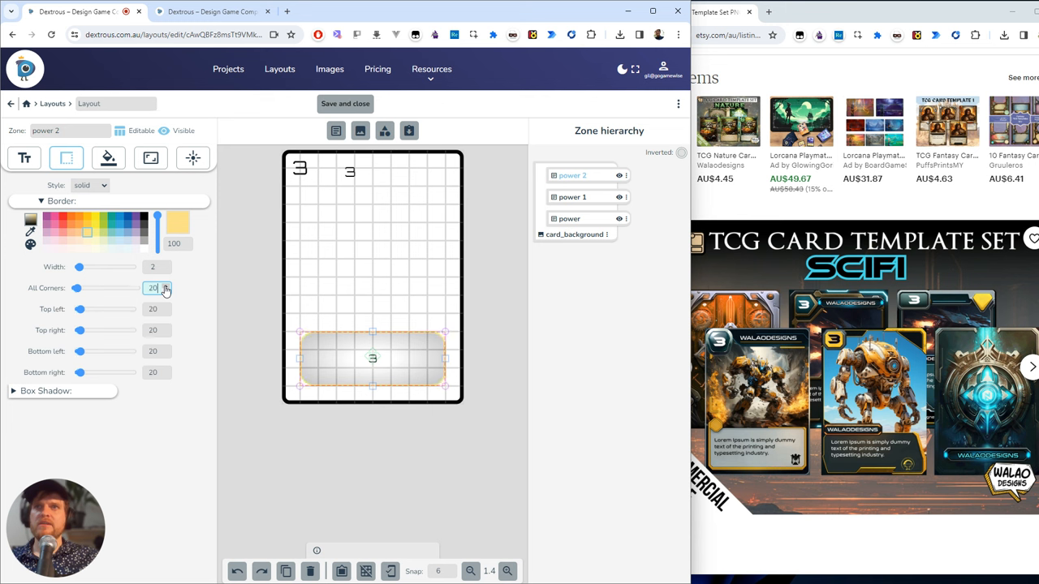
left_click(165, 291)
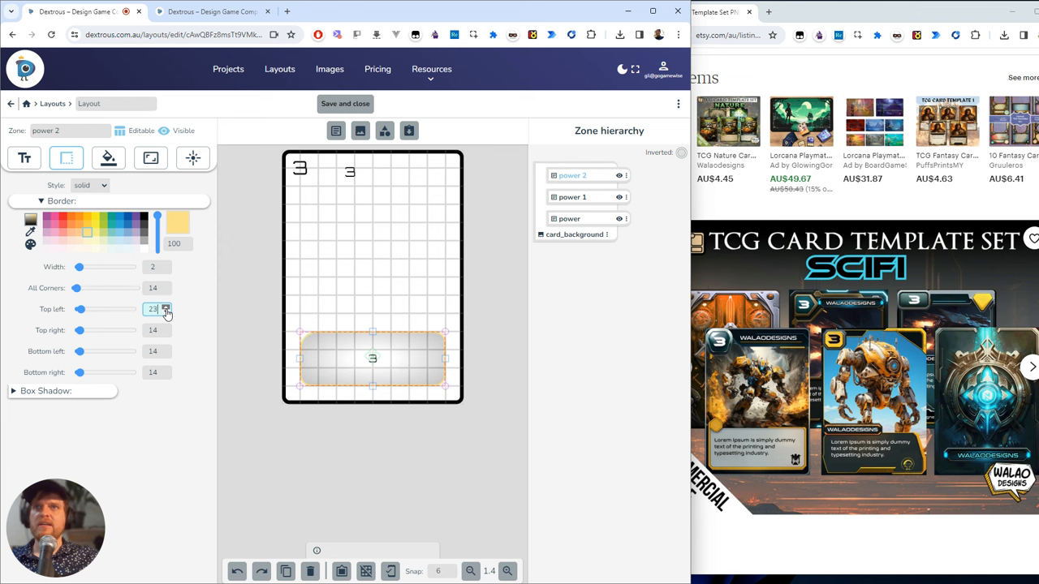
left_click(165, 307)
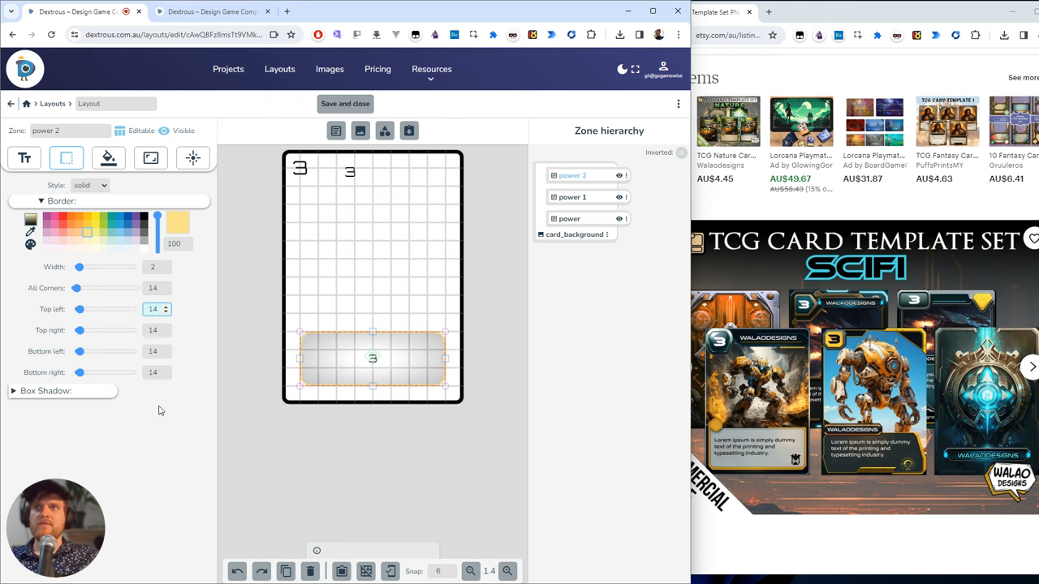
left_click(166, 348)
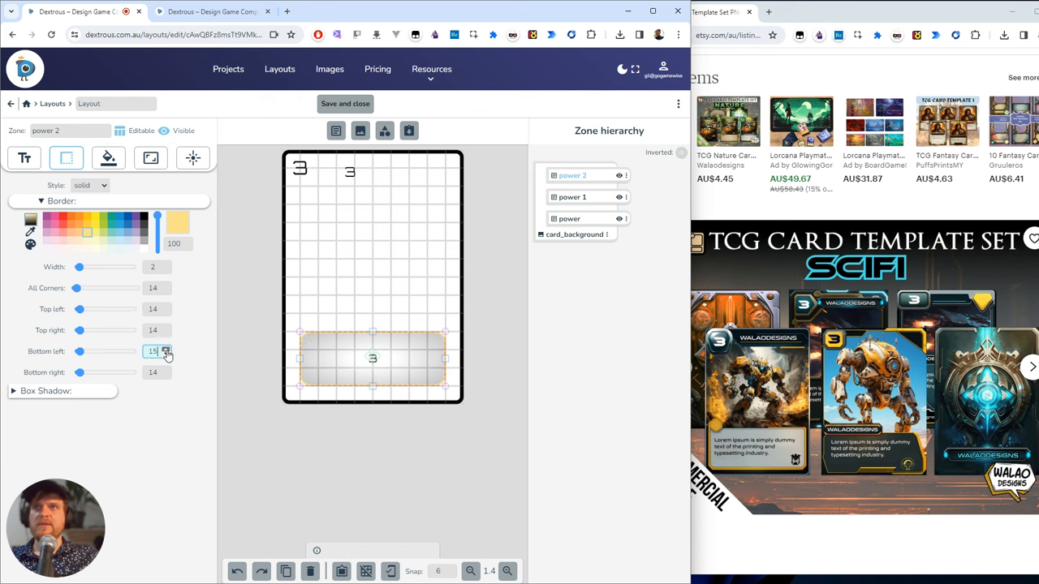
left_click(165, 348)
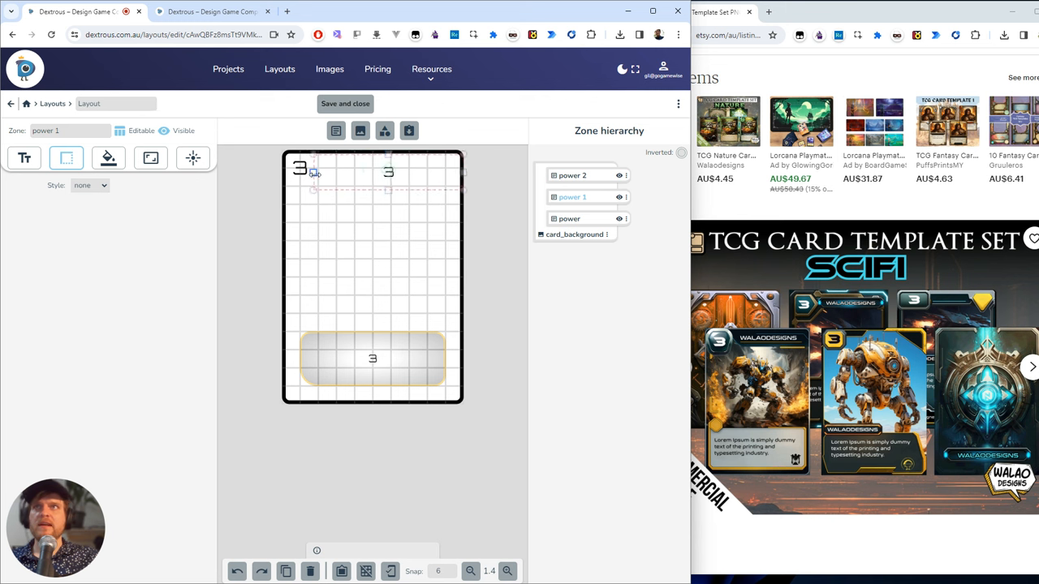
Step: Make the 'power 1' title text bold, left-aligned with left padding 12
left_click(107, 157)
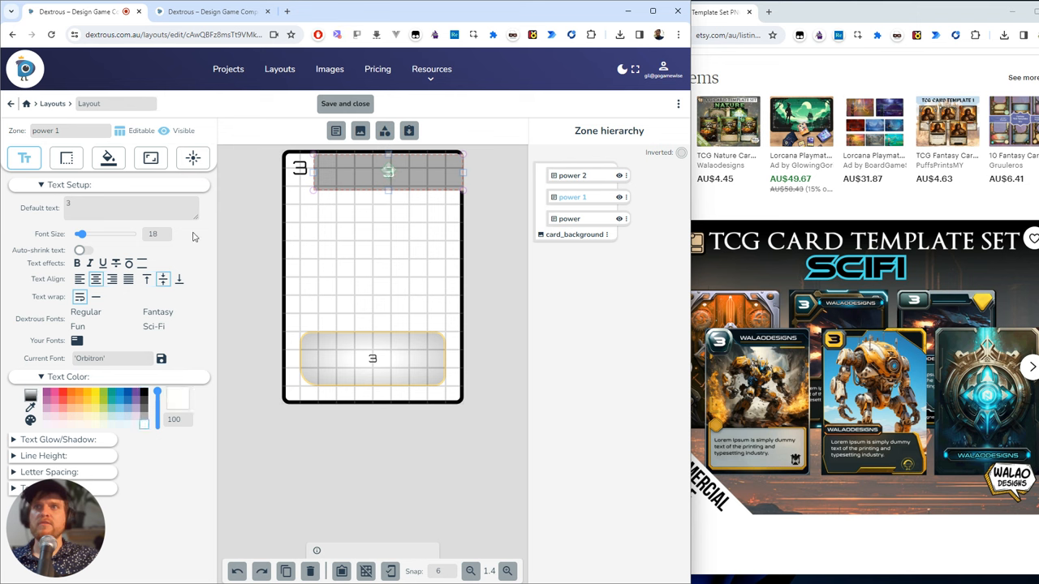
left_click(166, 237)
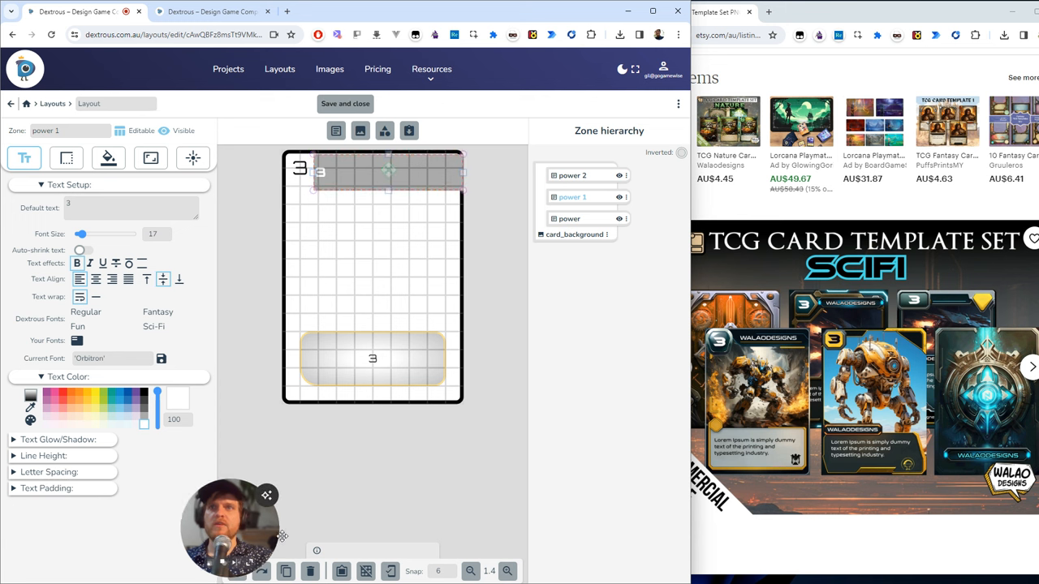
left_click(48, 487)
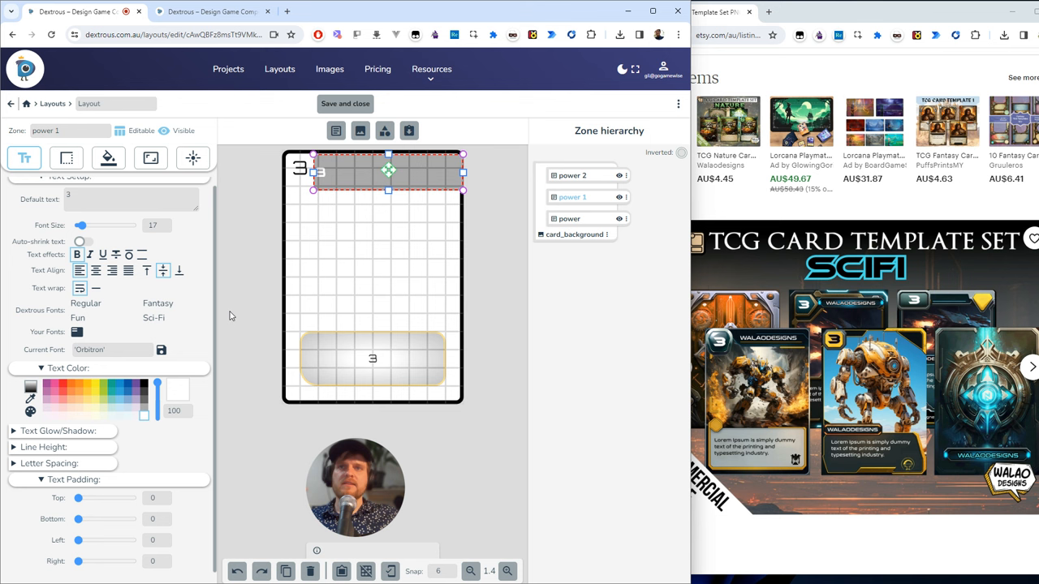
mouse_move(235, 315)
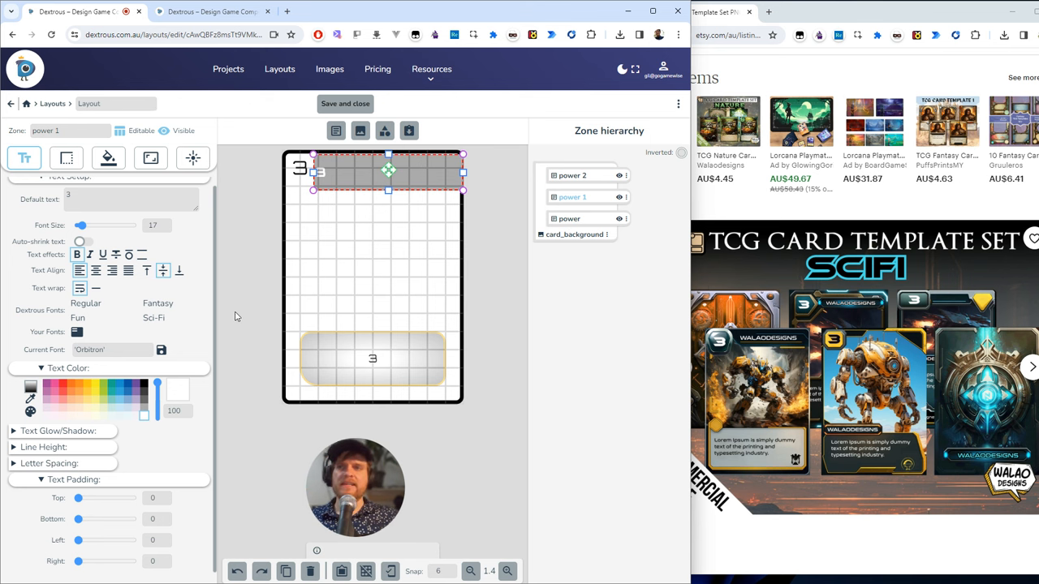
type("2")
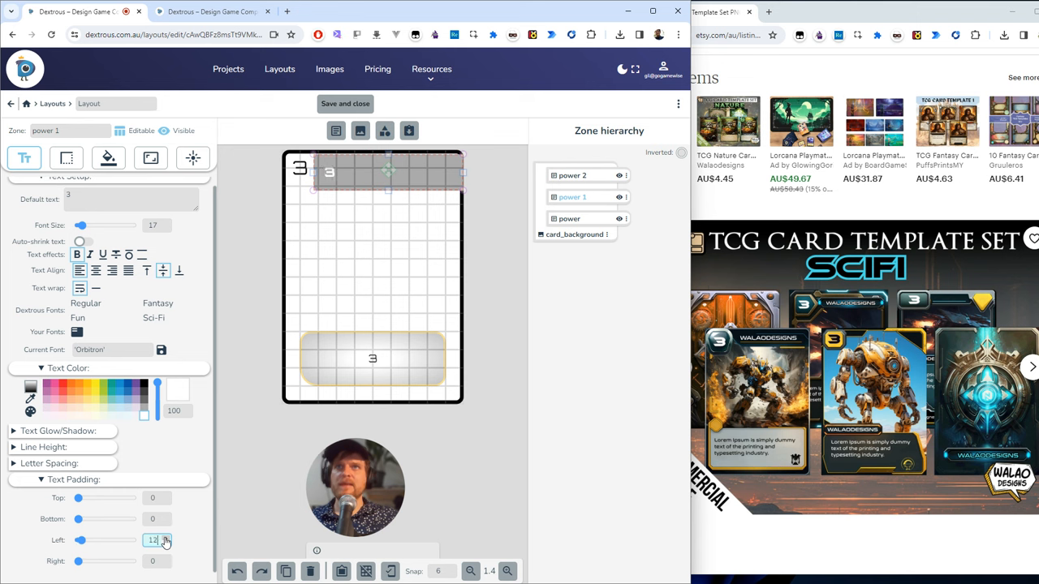
left_click(166, 537)
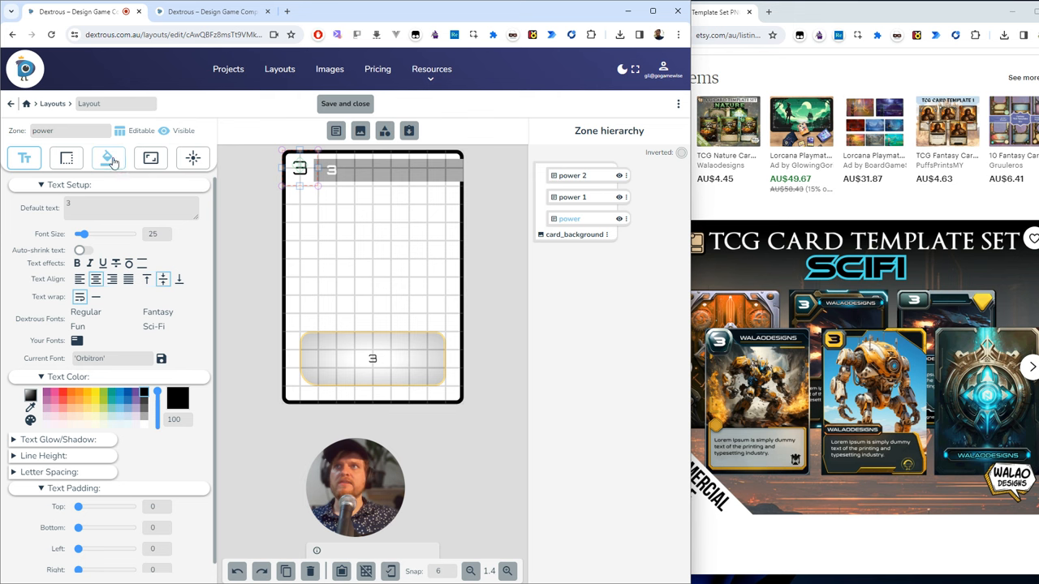
Step: Give the corner 'power' number a yellow background clipped to an octagon, layered in front
left_click(108, 157)
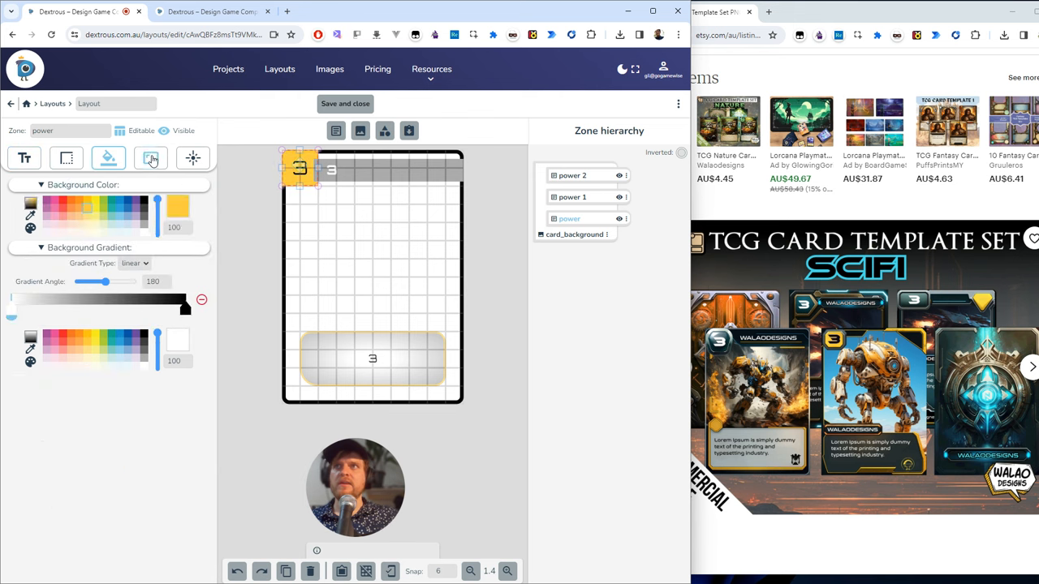
left_click(151, 157)
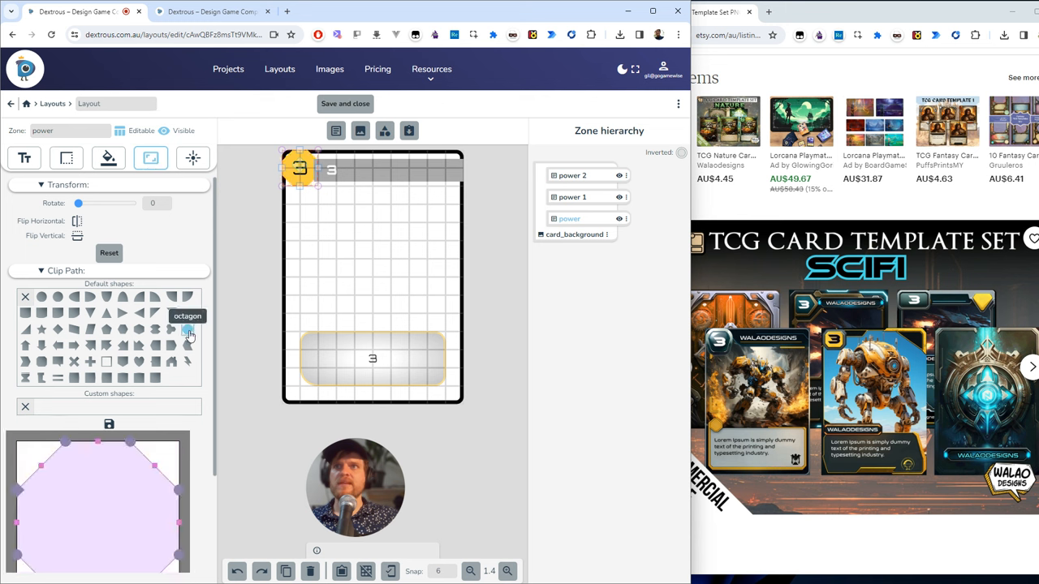
left_click(188, 328)
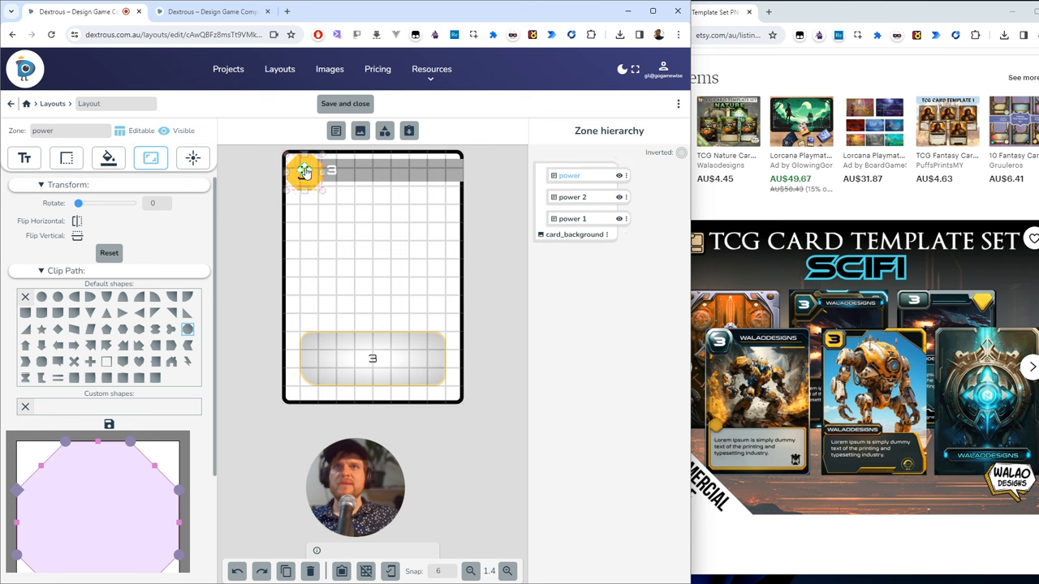
left_click(305, 172)
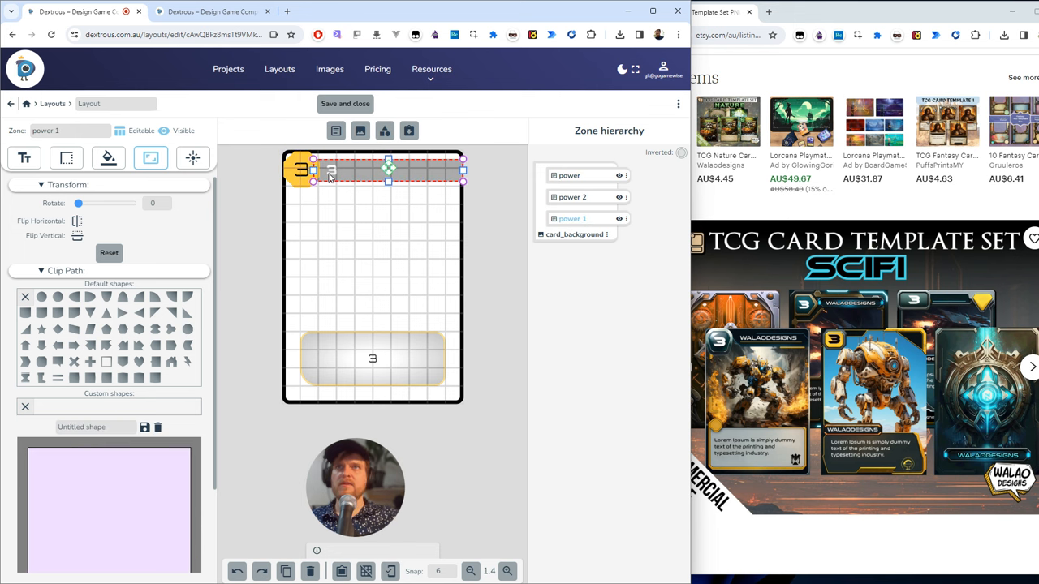
Step: Set the title bar text to 'My title' and start the bottom box body text
left_click(24, 157)
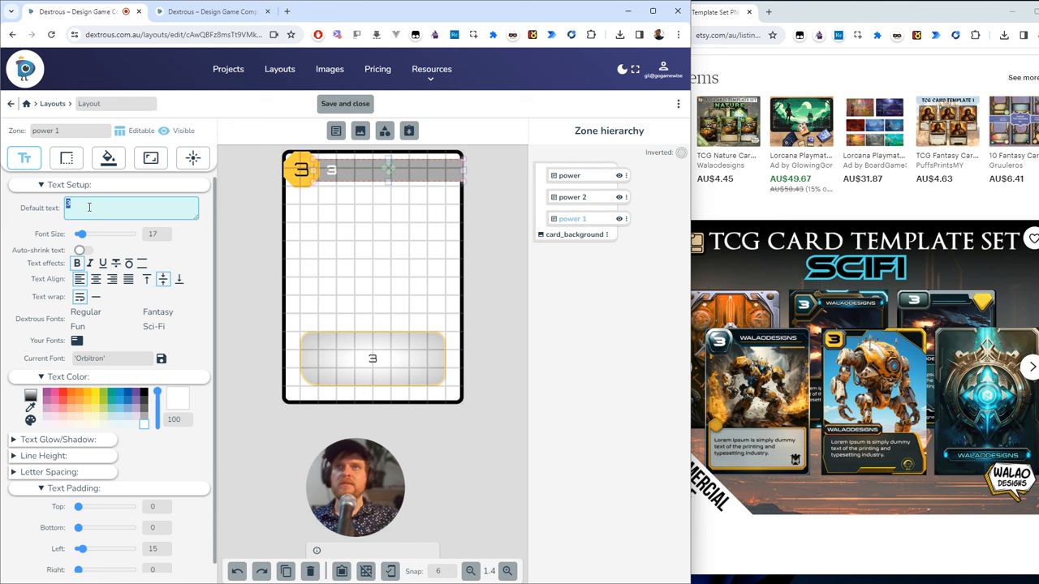
type("My title")
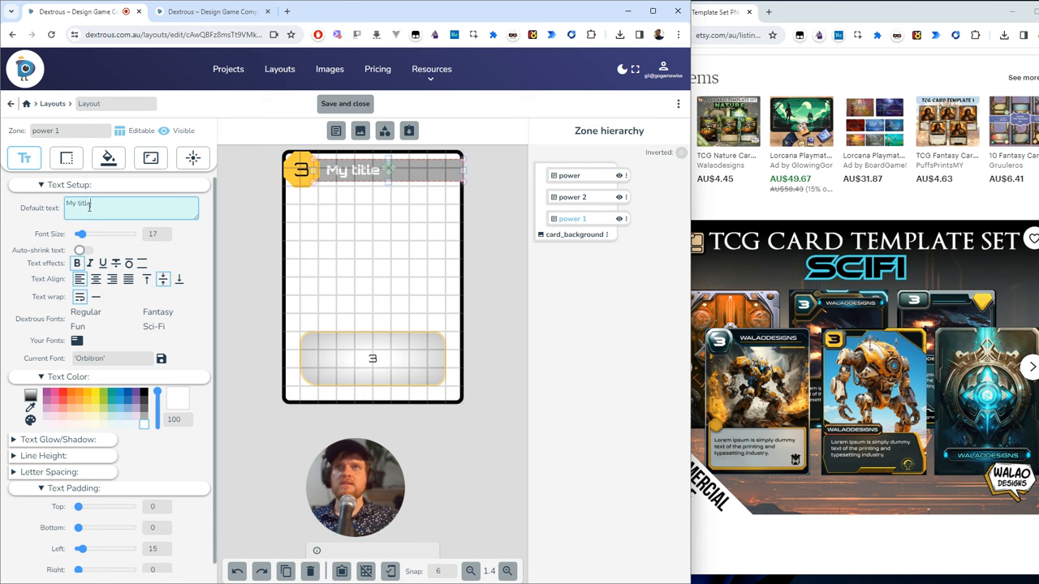
left_click(352, 169)
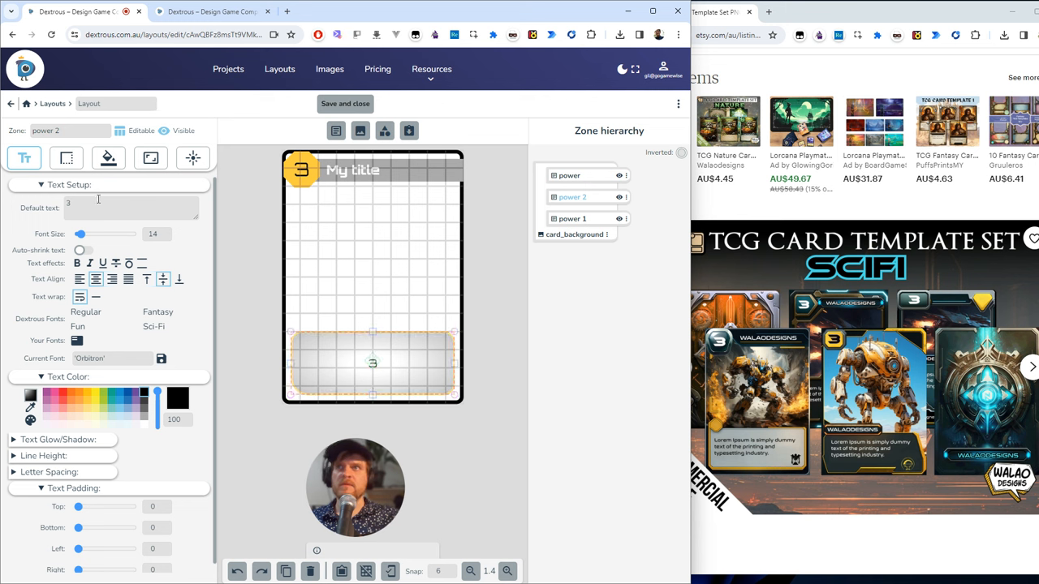
type("more text goes here my laddy loo")
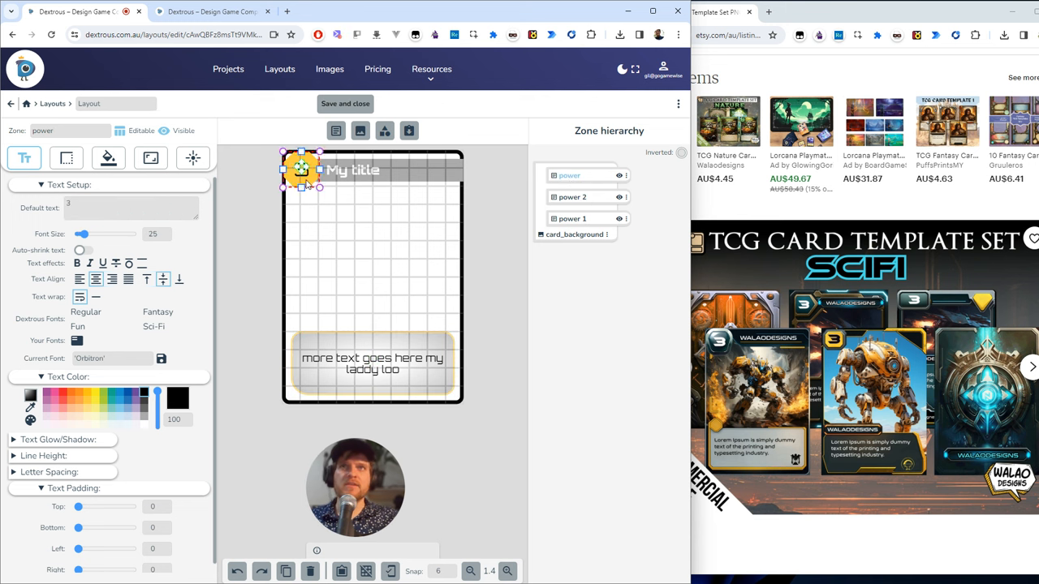
Step: Rename 'power 2' to 'ability' and 'power 1' to 'title' in the zone hierarchy
left_click(571, 197)
type("ability")
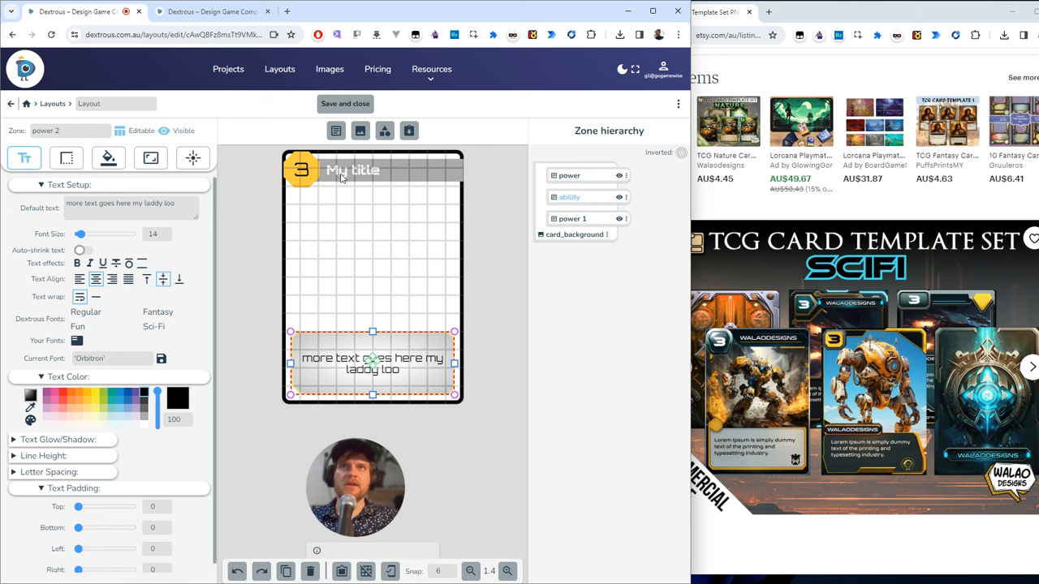
left_click(572, 218)
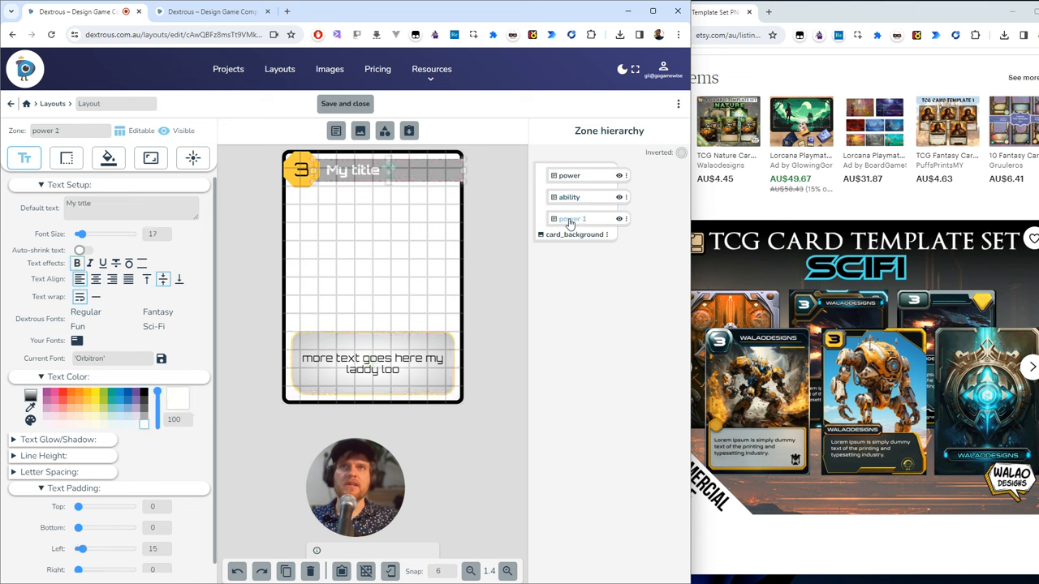
double_click(572, 221)
type("title")
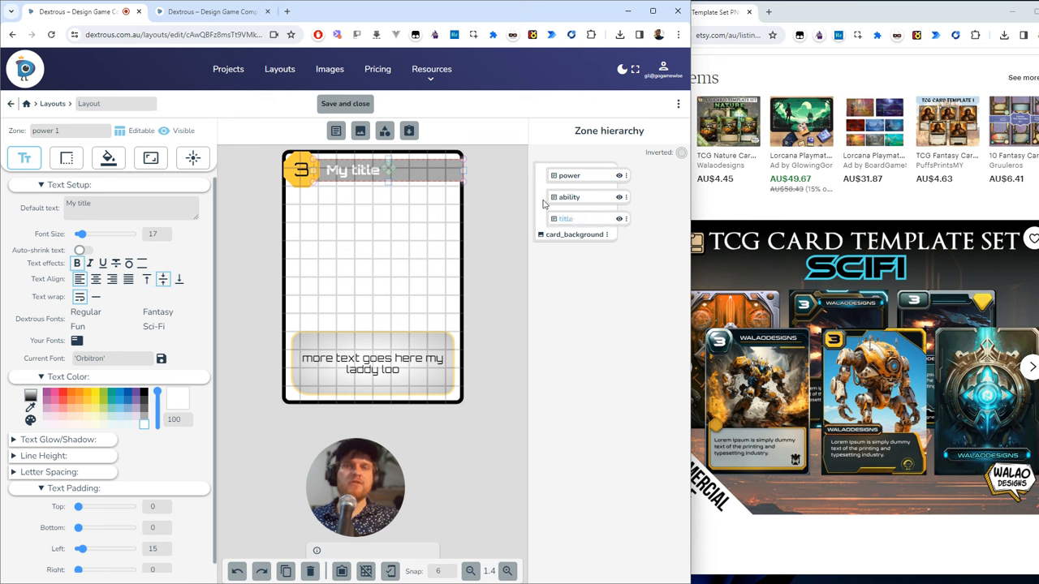
left_click(372, 169)
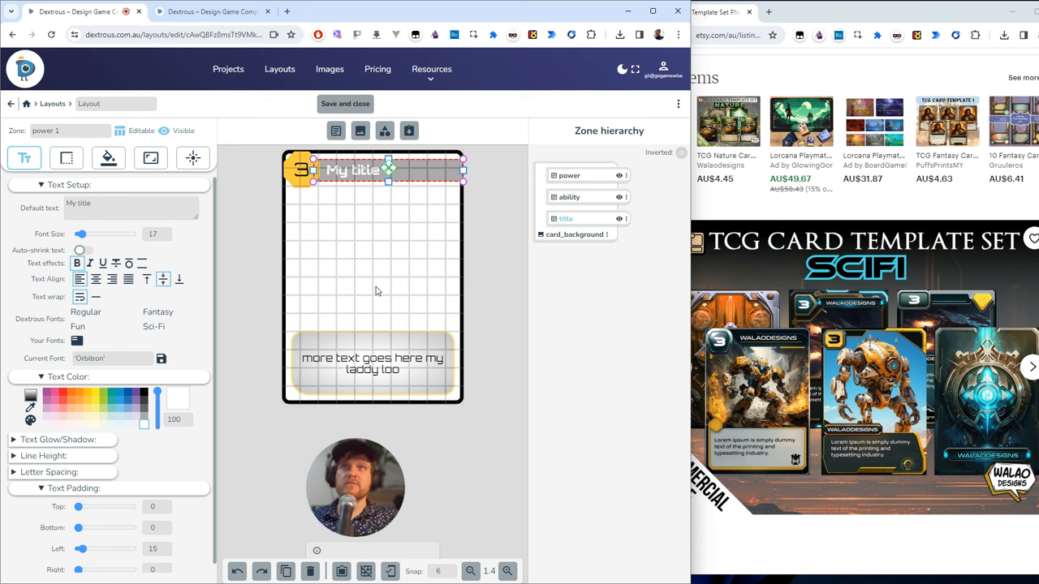
left_click(113, 103)
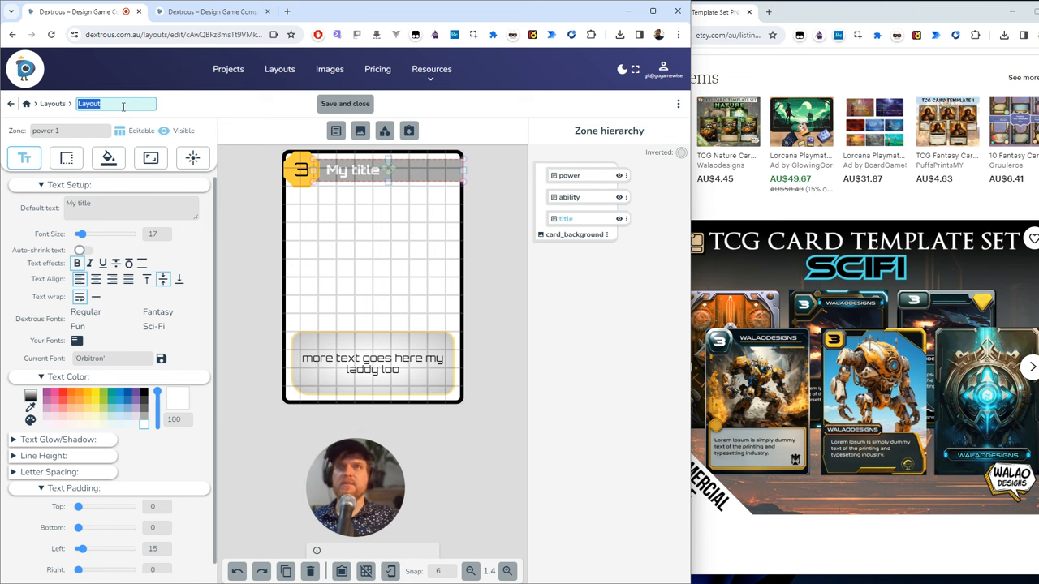
Step: Name the layout 'sci fi layout', save and close it, and return to Projects
type("sci fi layout")
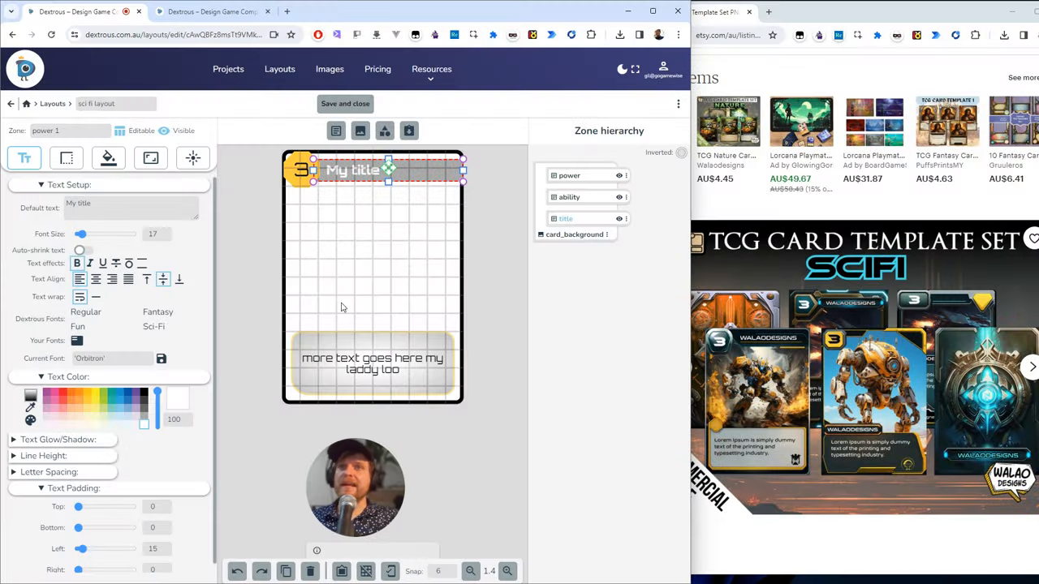
mouse_move(383, 257)
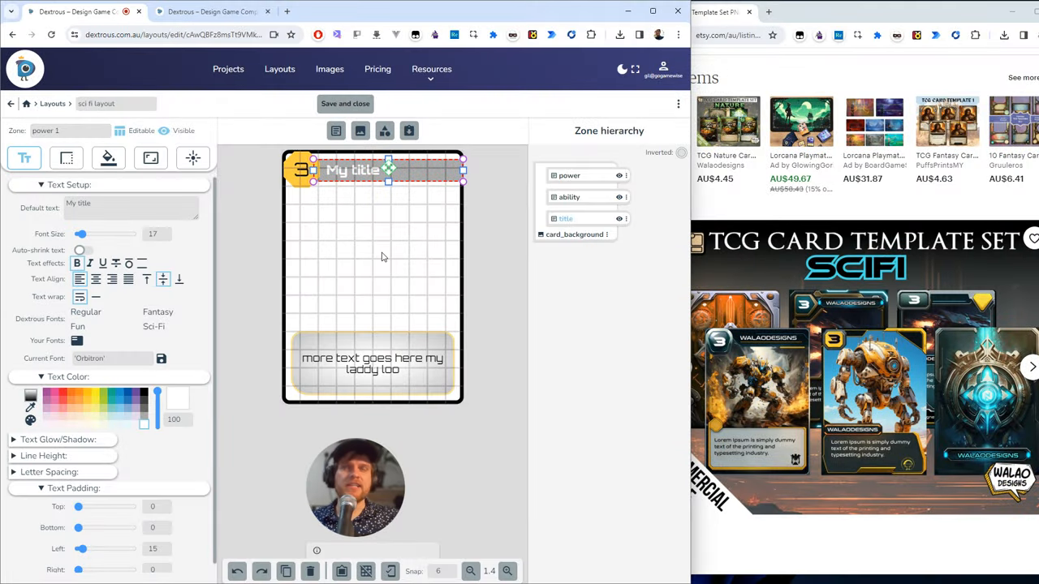
mouse_move(374, 245)
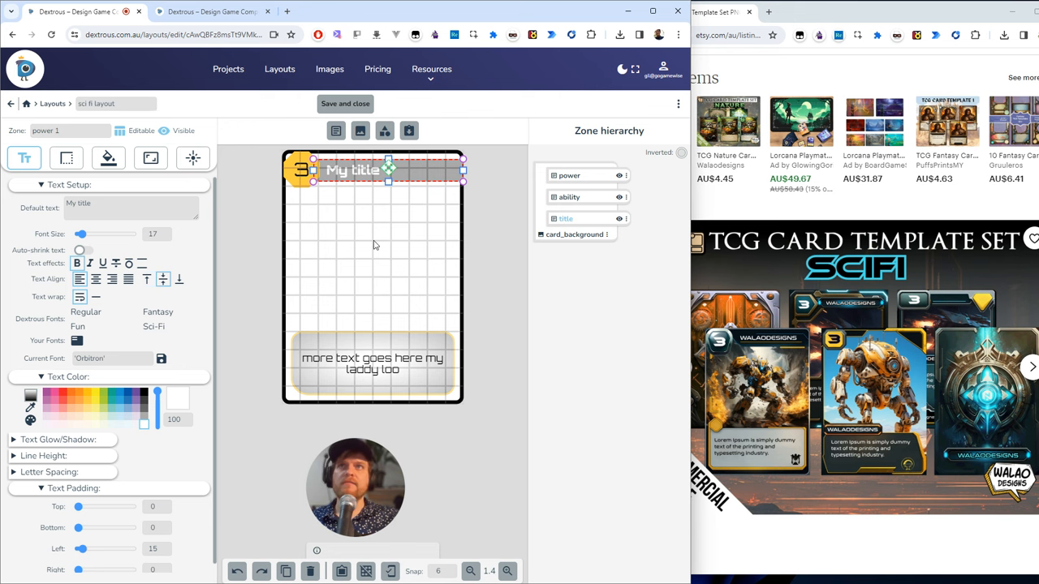
left_click(344, 103)
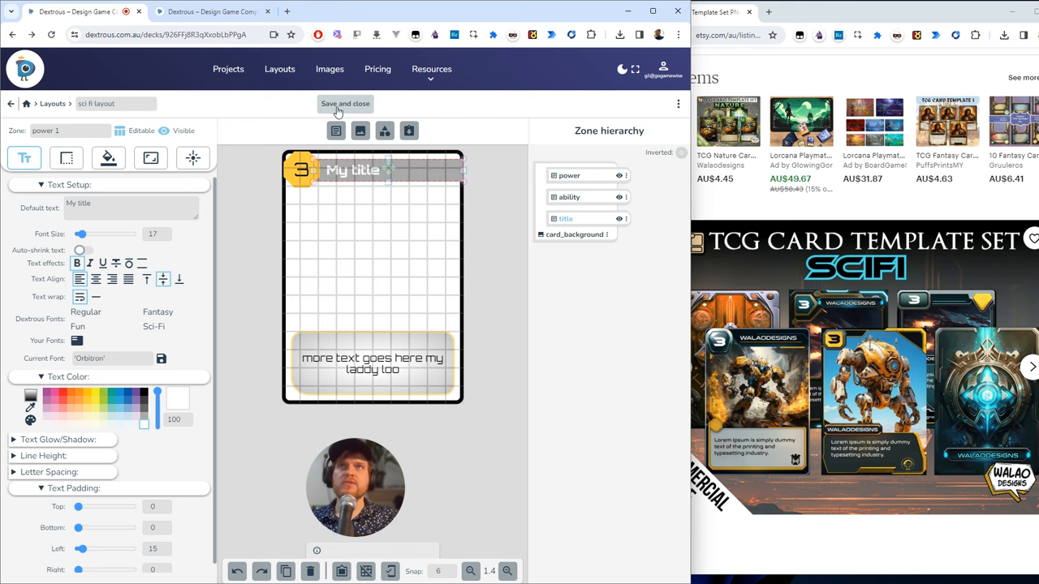
left_click(344, 104)
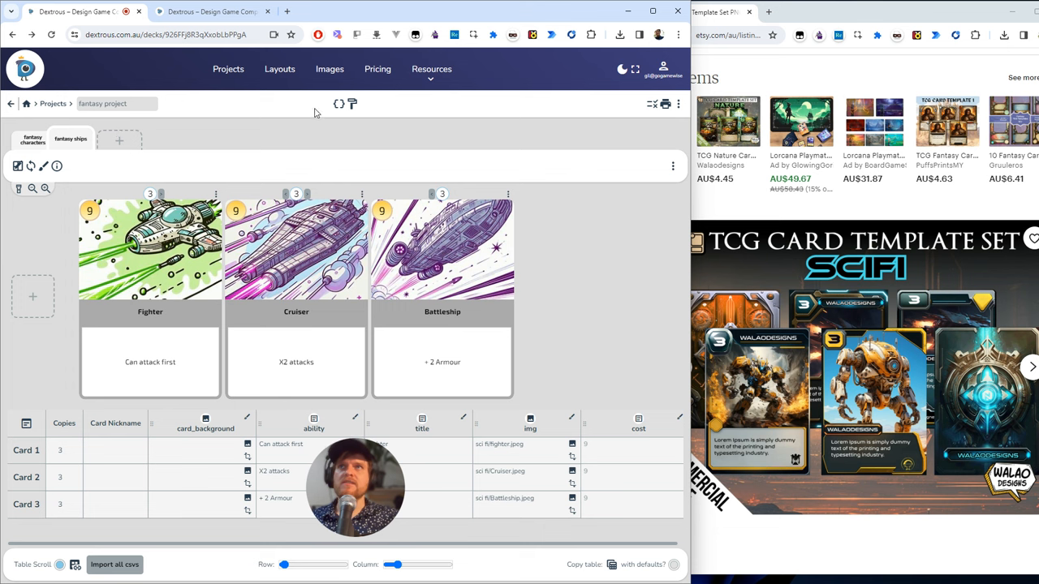
mouse_move(228, 69)
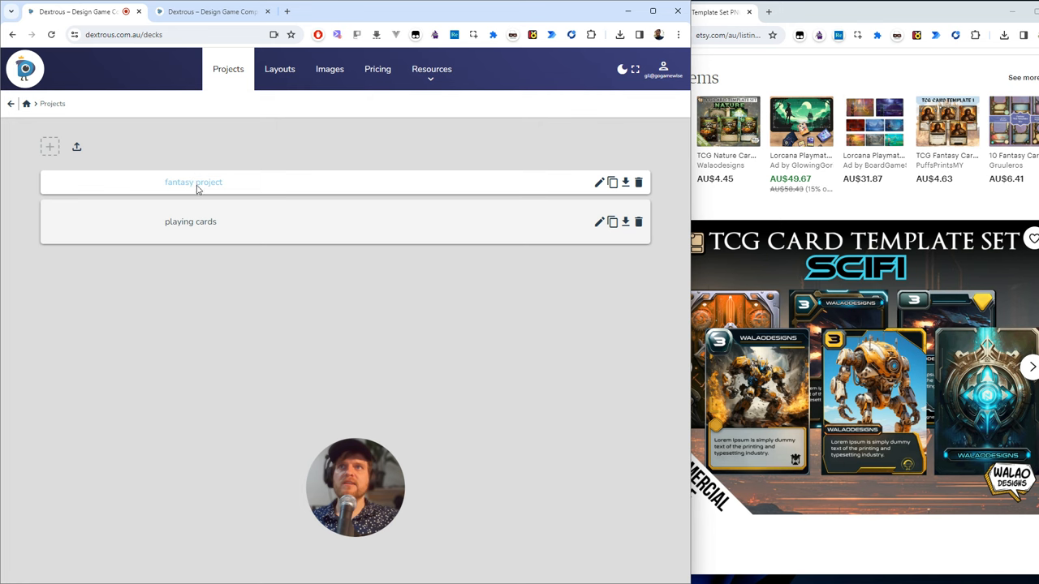
Step: Add a new component to the fantasy project based on the existing sci fi layout
left_click(193, 181)
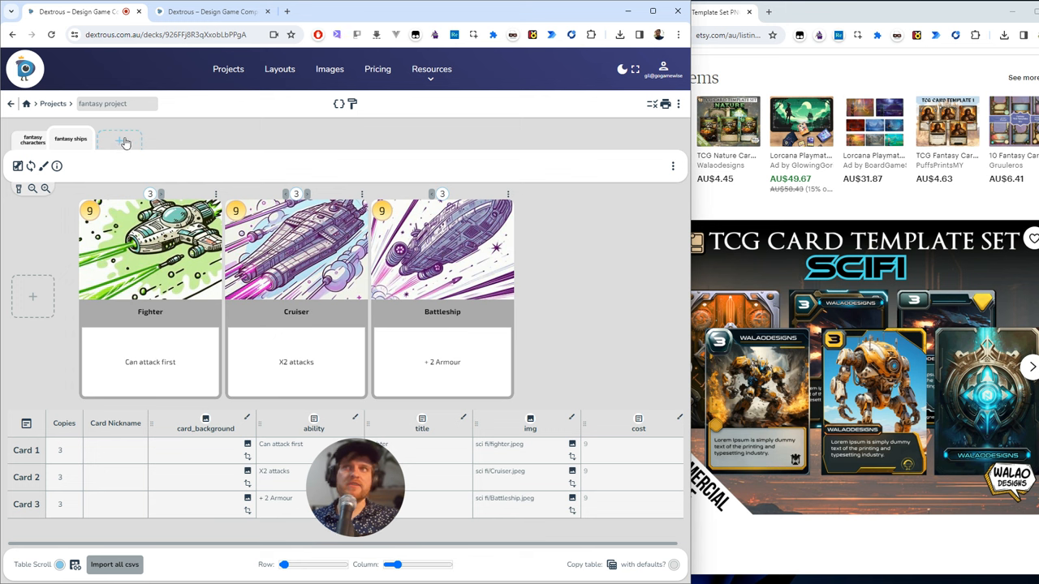
left_click(119, 140)
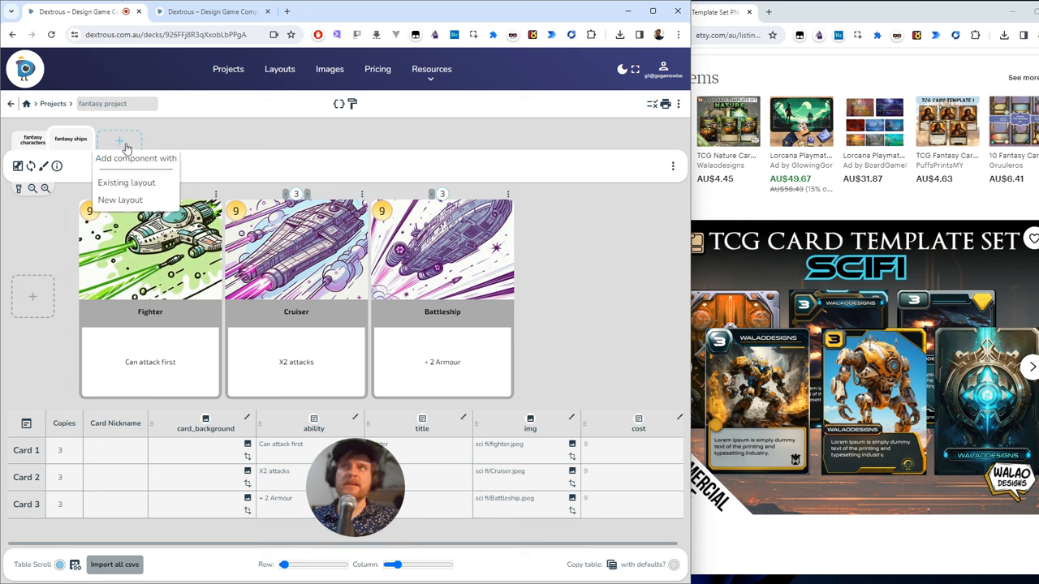
mouse_move(126, 183)
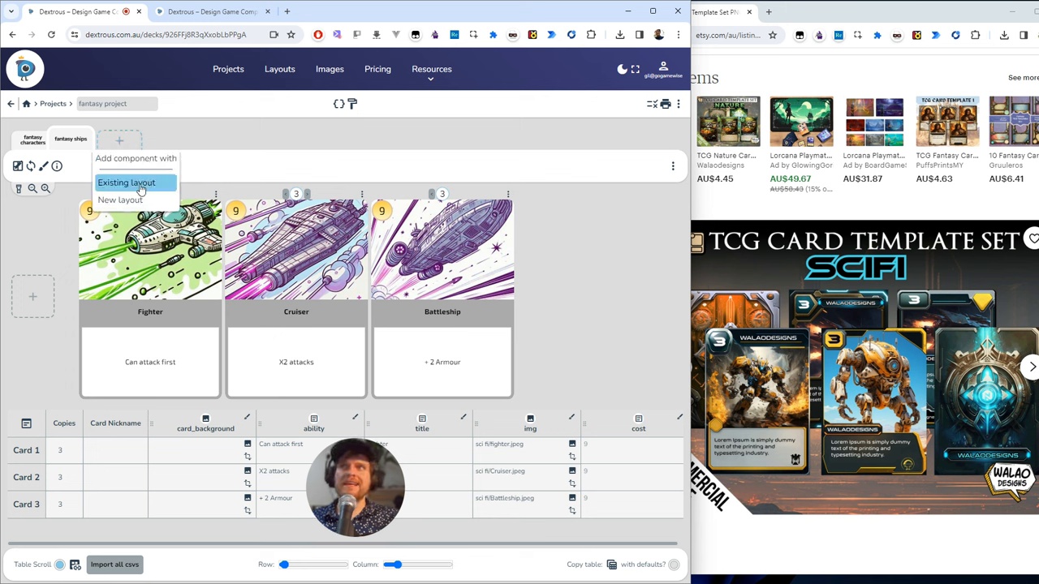
left_click(119, 199)
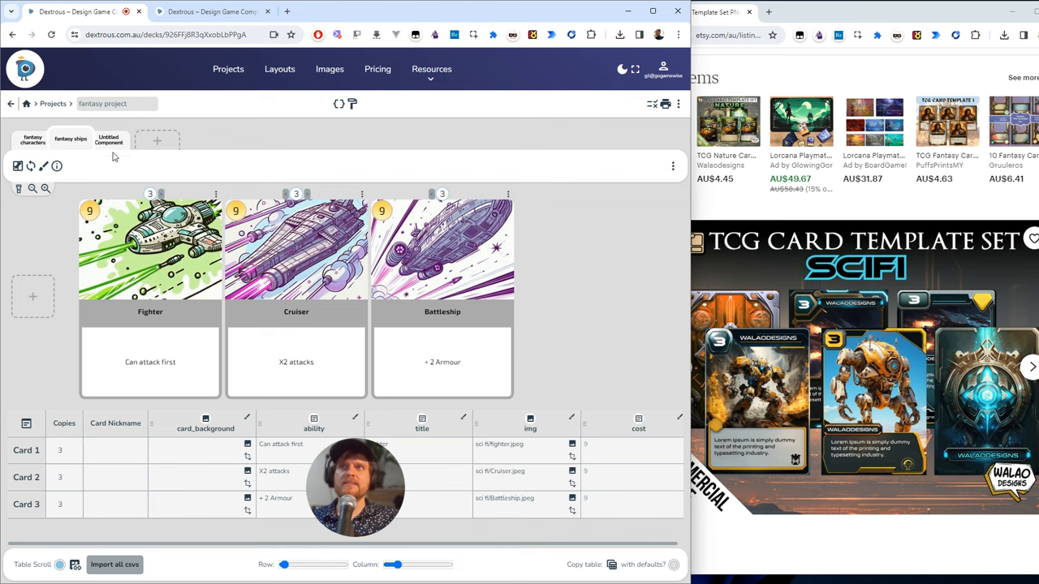
Step: View the new component's card zoomed in and add cards up to four
left_click(109, 139)
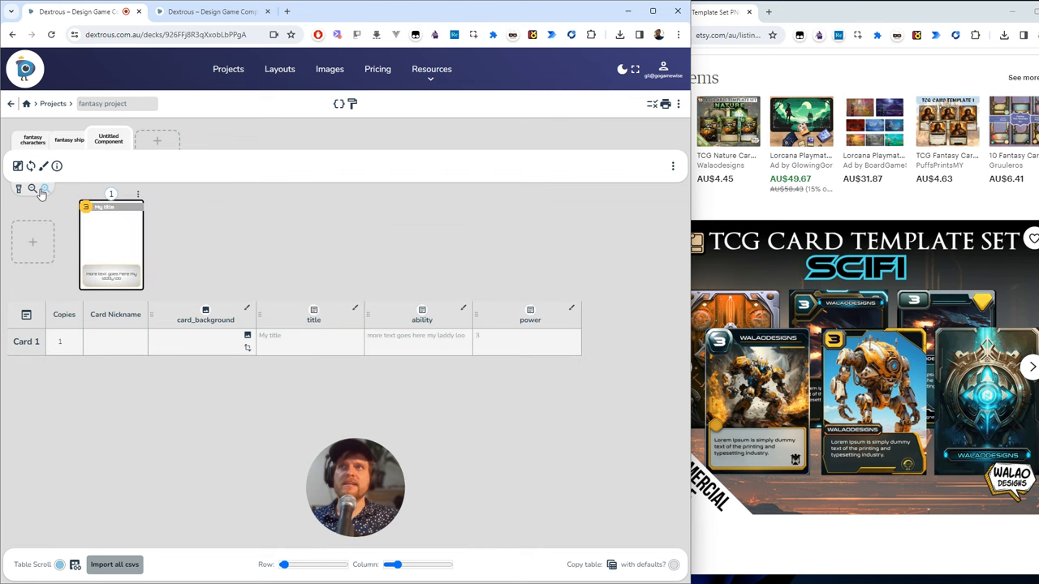
left_click(46, 188)
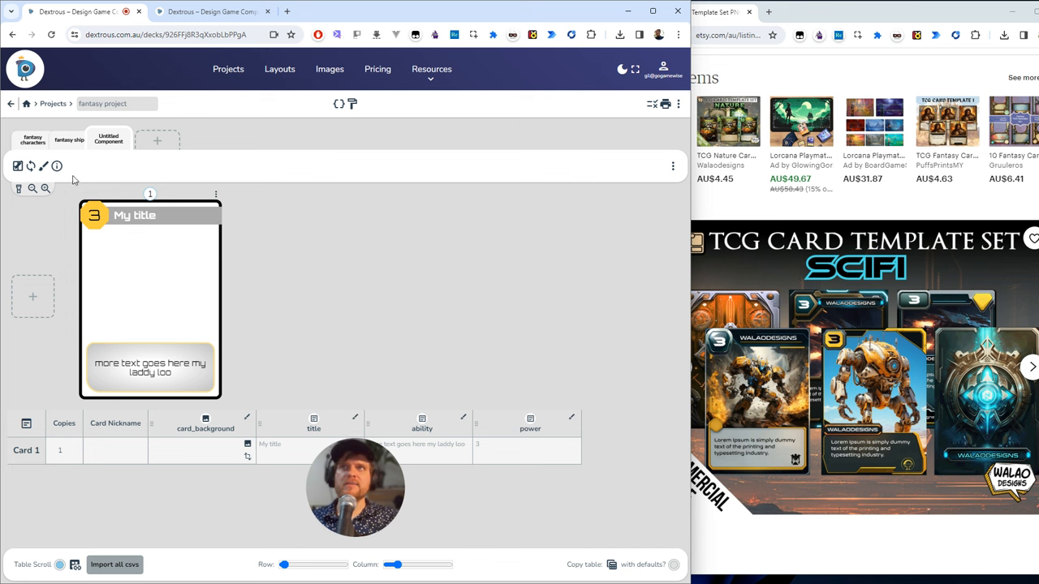
left_click(33, 296)
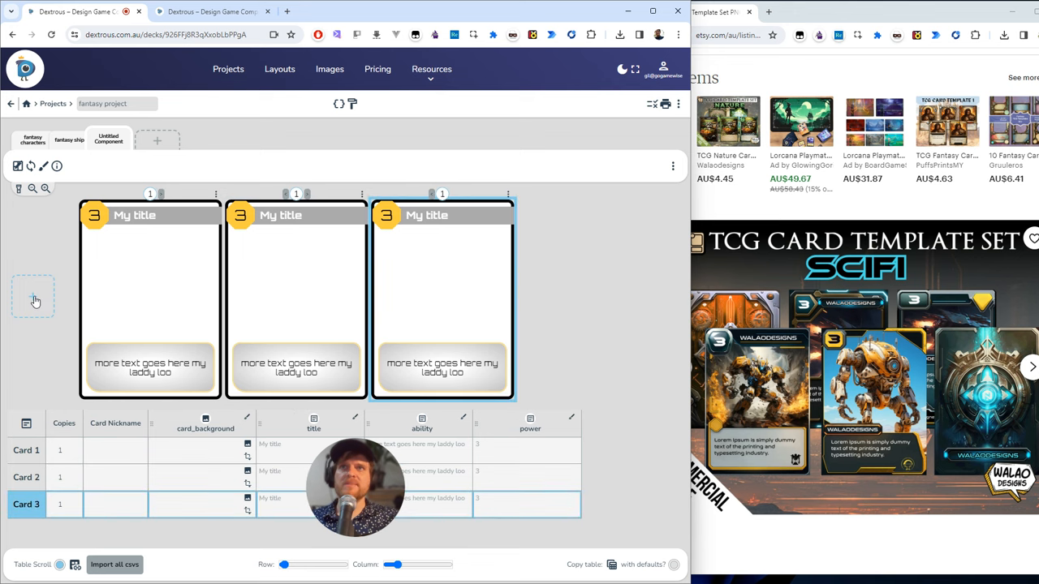
left_click(33, 296)
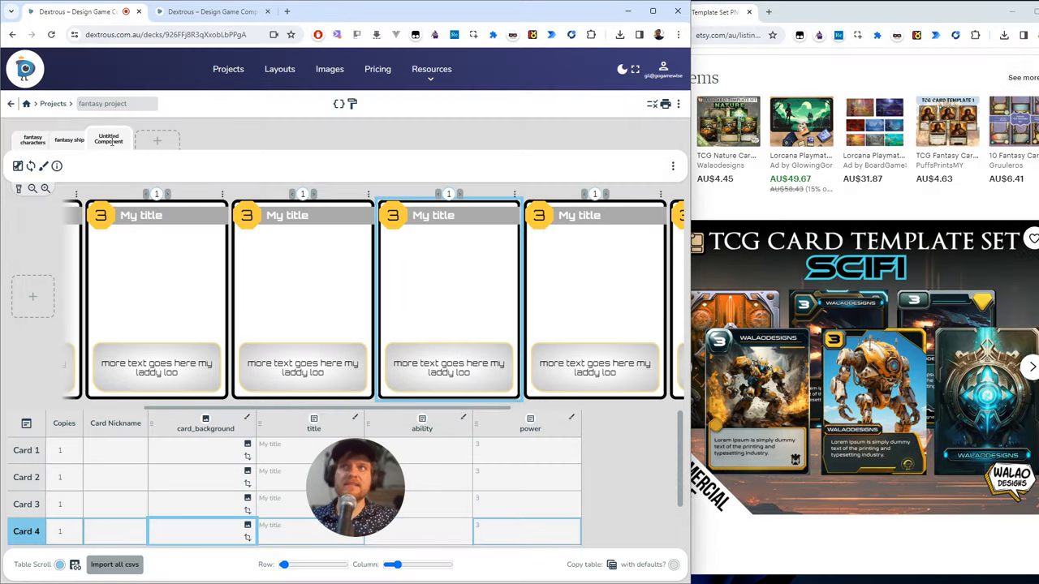
Step: Rename the component 'sci fi characters' and raise the Skirmisher card's copies to 3
double_click(108, 138)
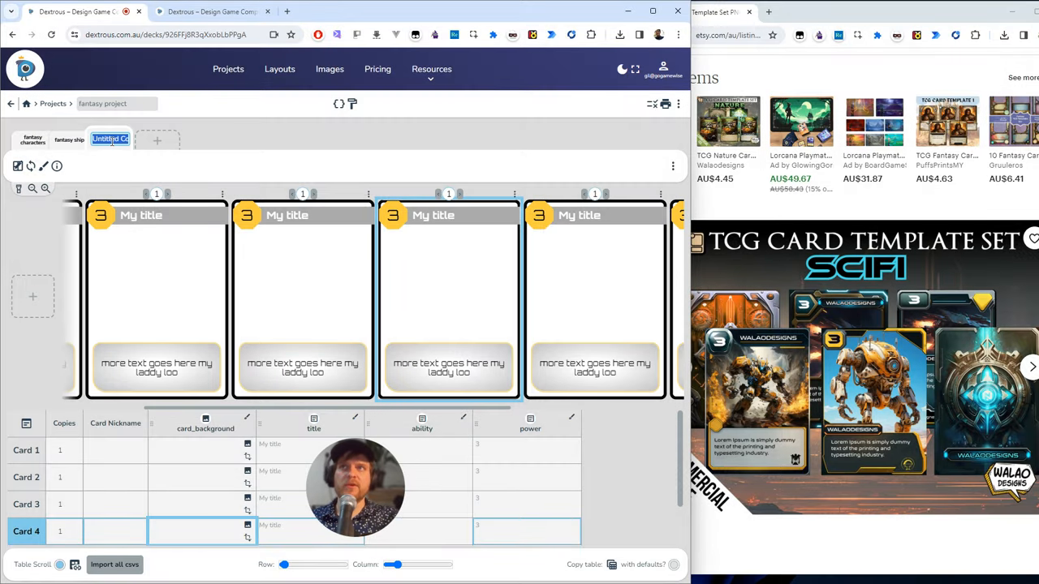
type("sci fi characters")
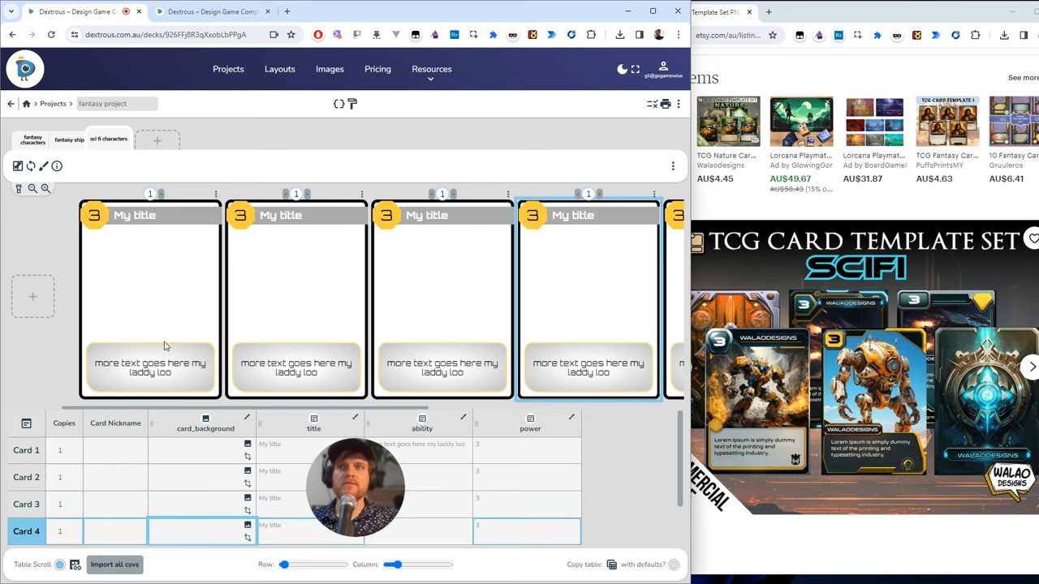
mouse_move(106, 227)
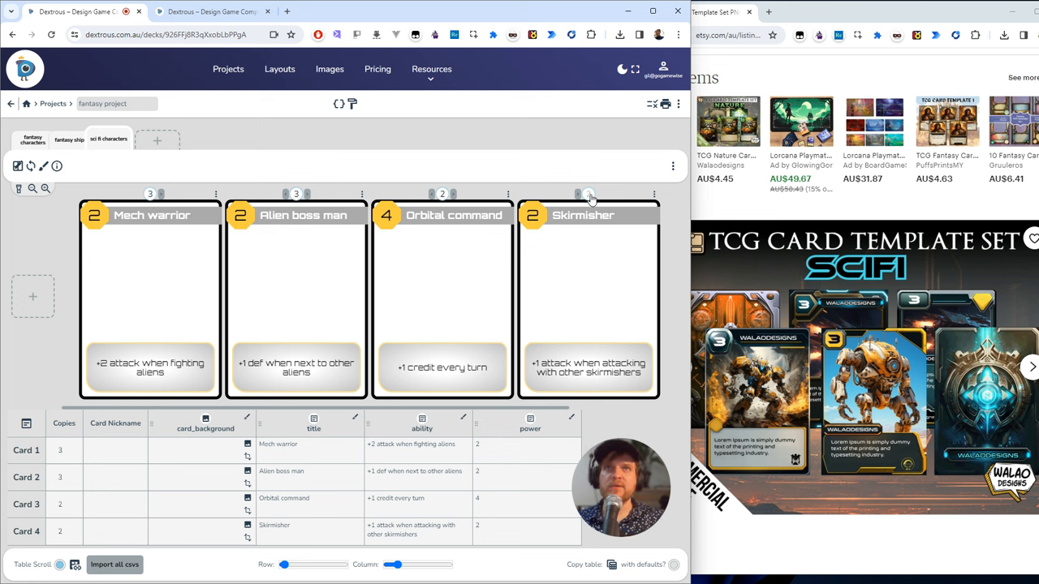
left_click(587, 194)
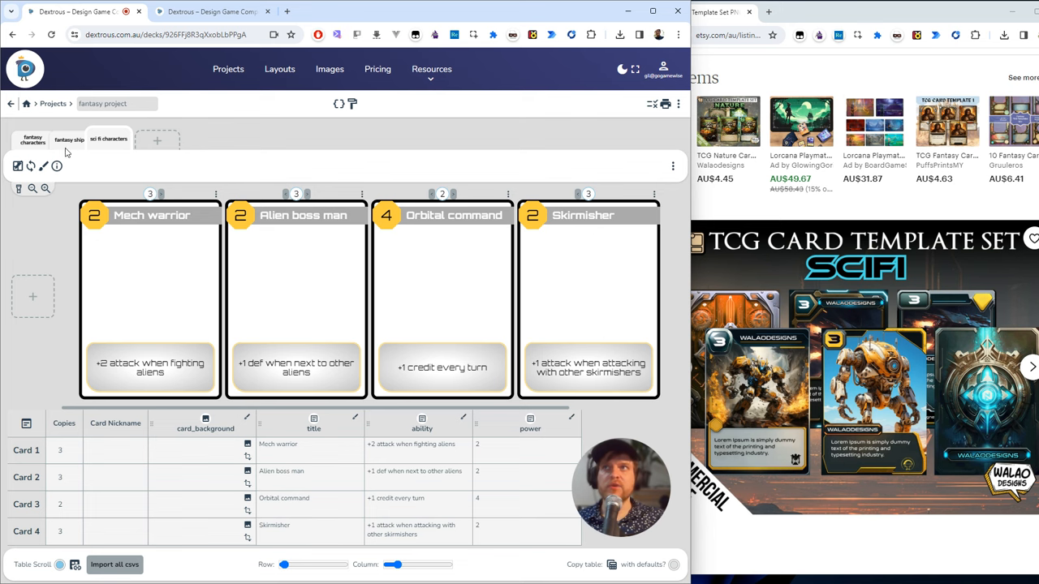
left_click(71, 138)
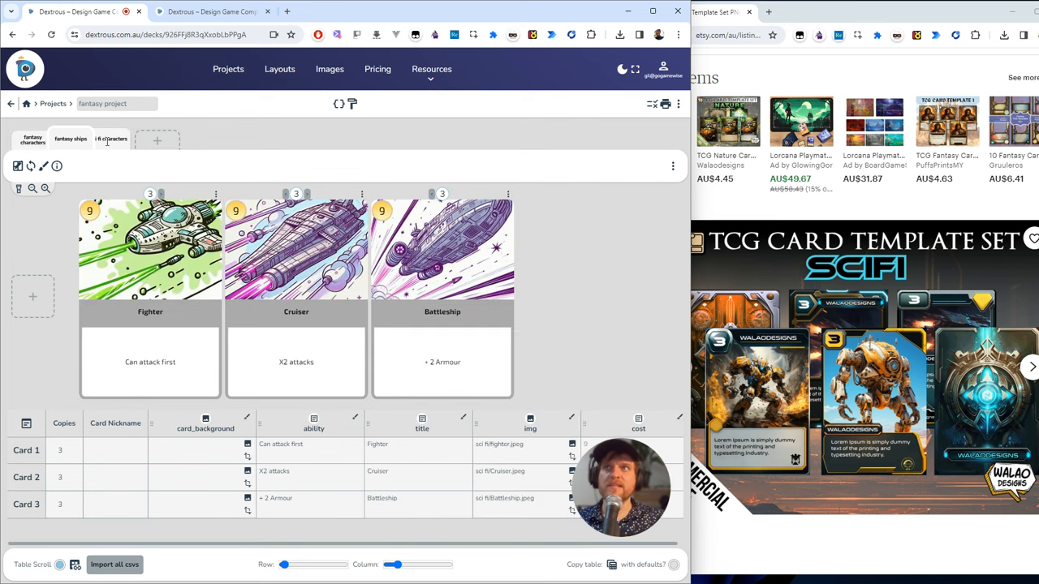
left_click(108, 139)
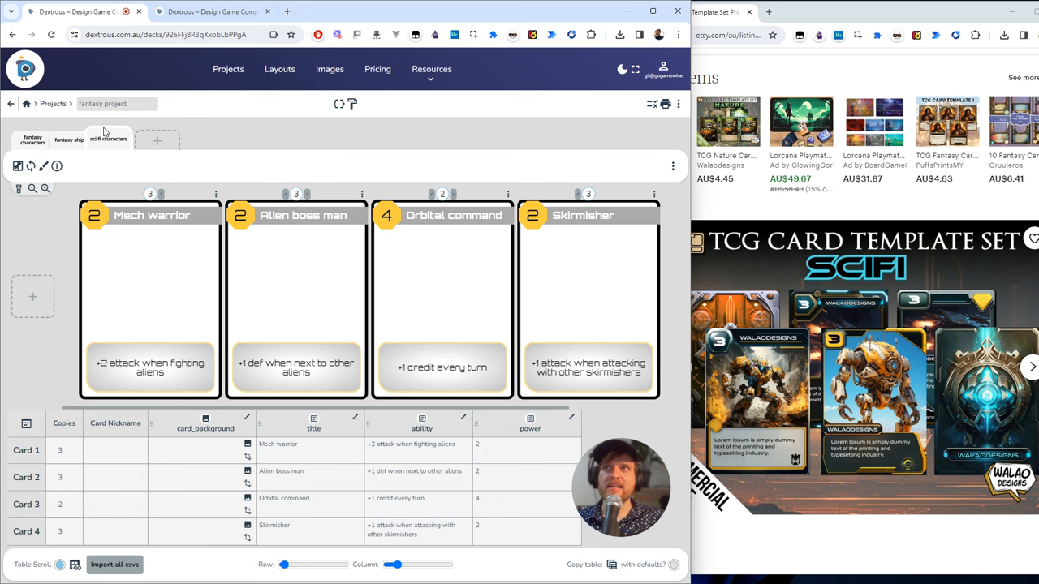
mouse_move(665, 105)
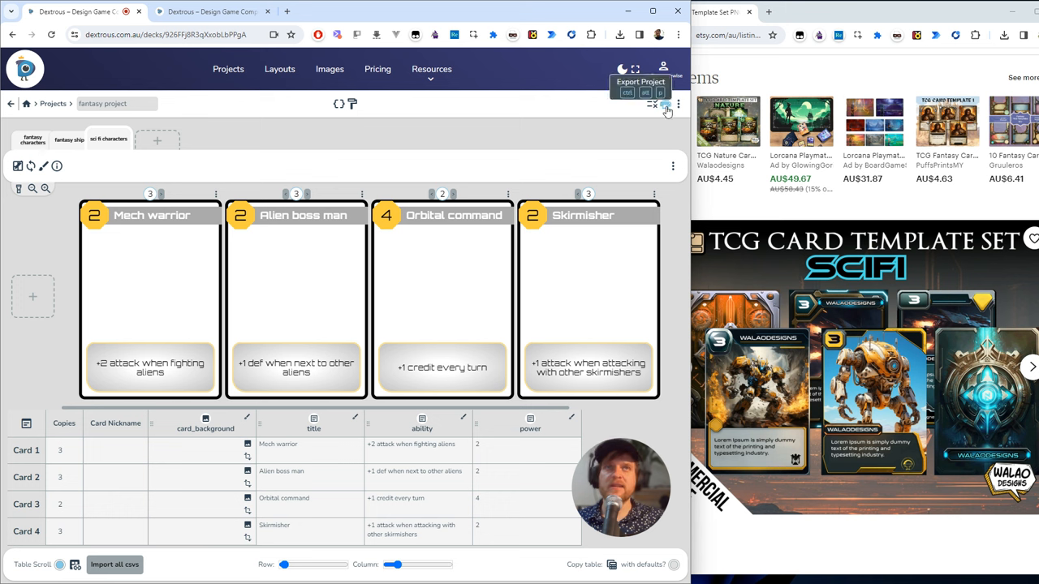
mouse_move(621, 278)
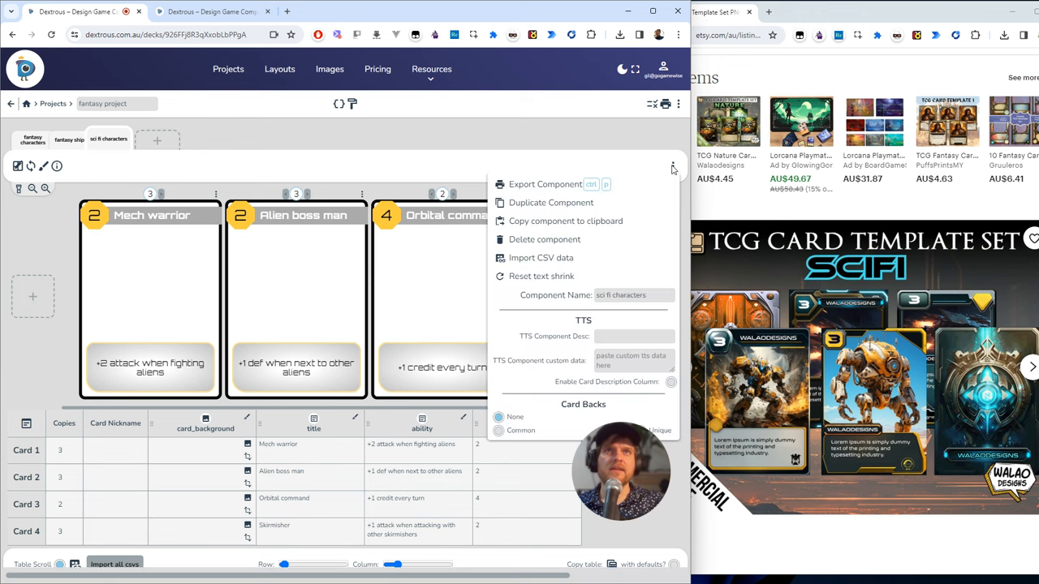
Step: Show the sci fi character cards on the print export page, review Page setup and list export formats
left_click(545, 184)
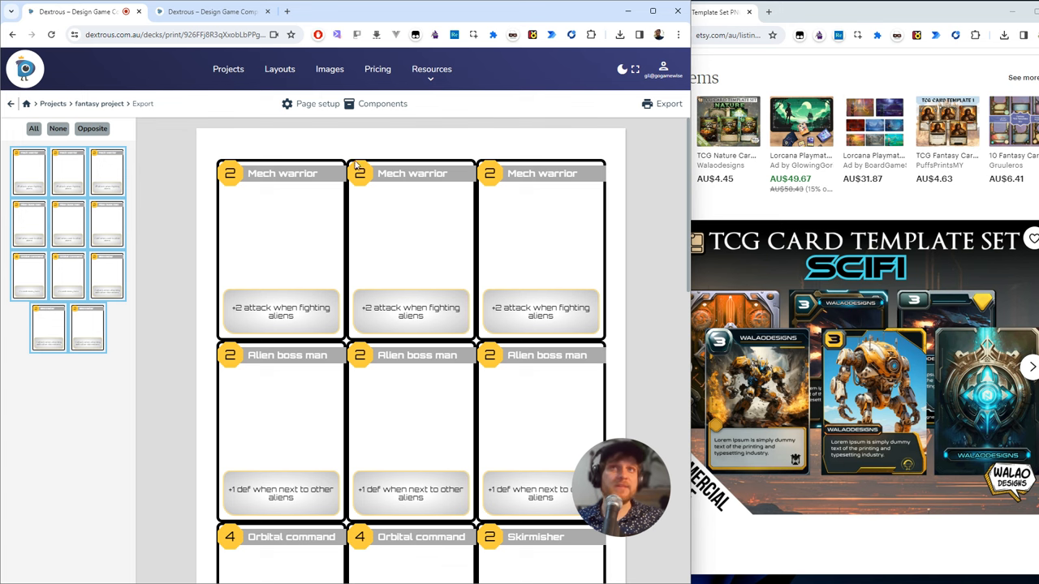
scroll("down", 3)
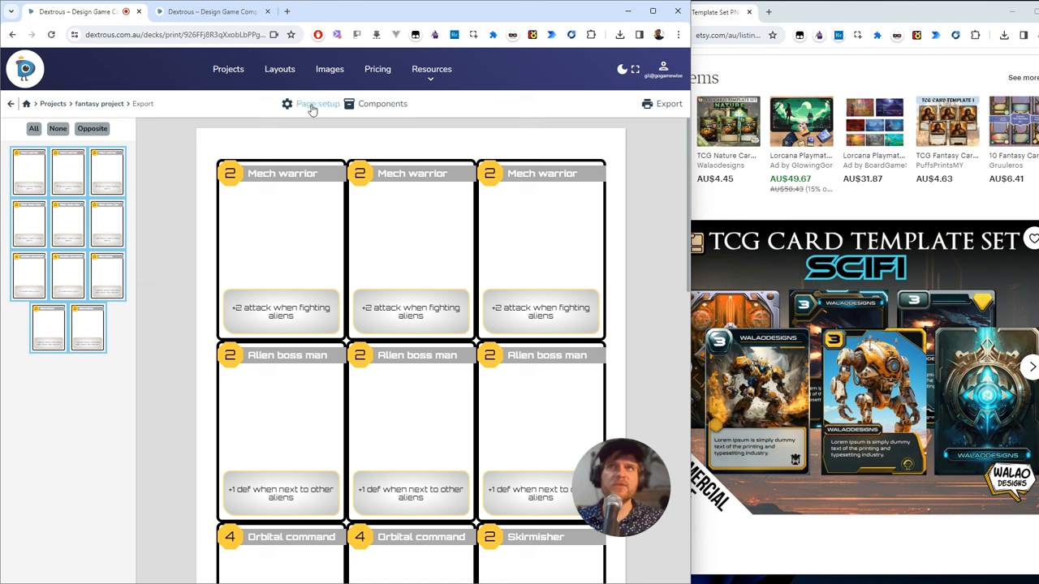
left_click(318, 103)
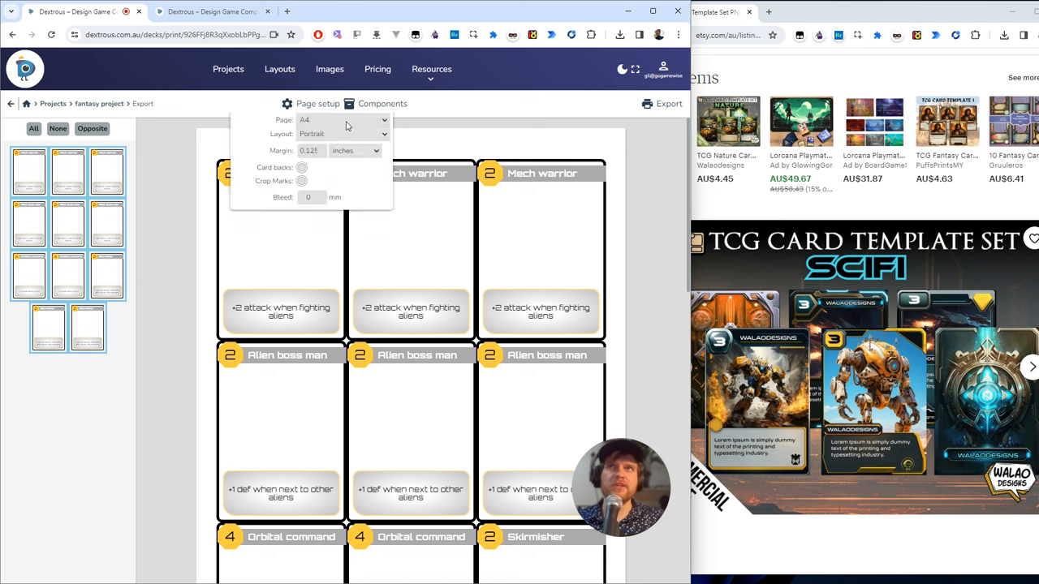
left_click(312, 103)
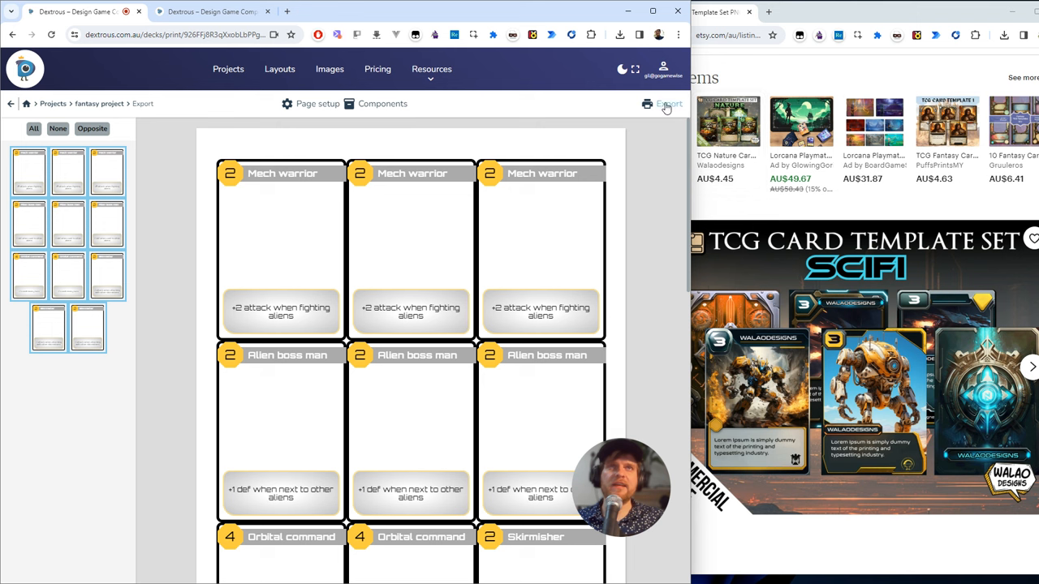
left_click(668, 104)
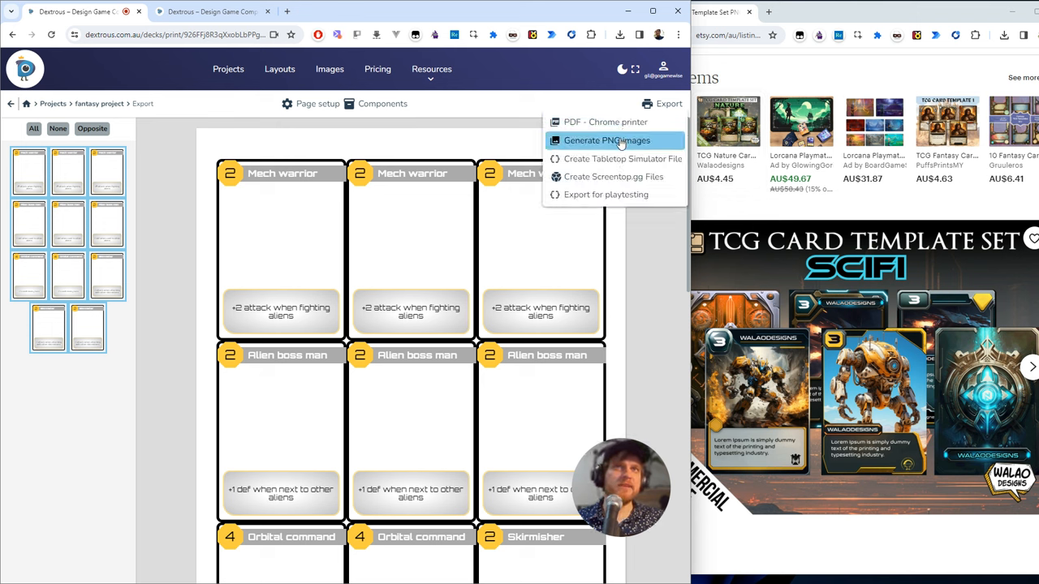